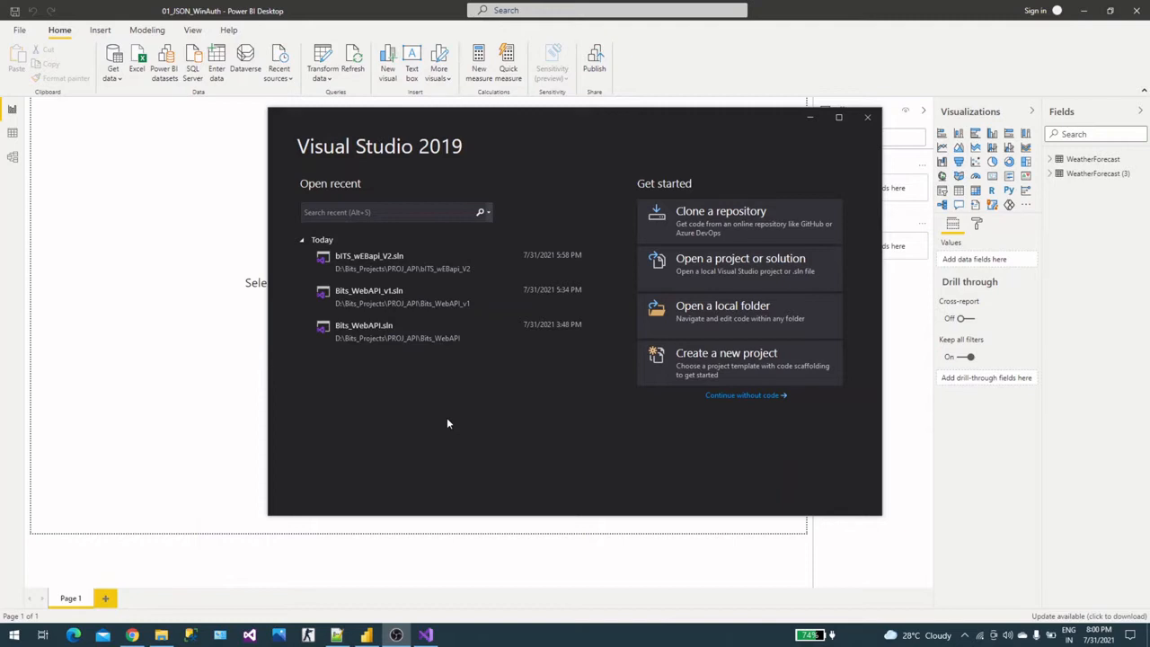
mouse_move(727, 241)
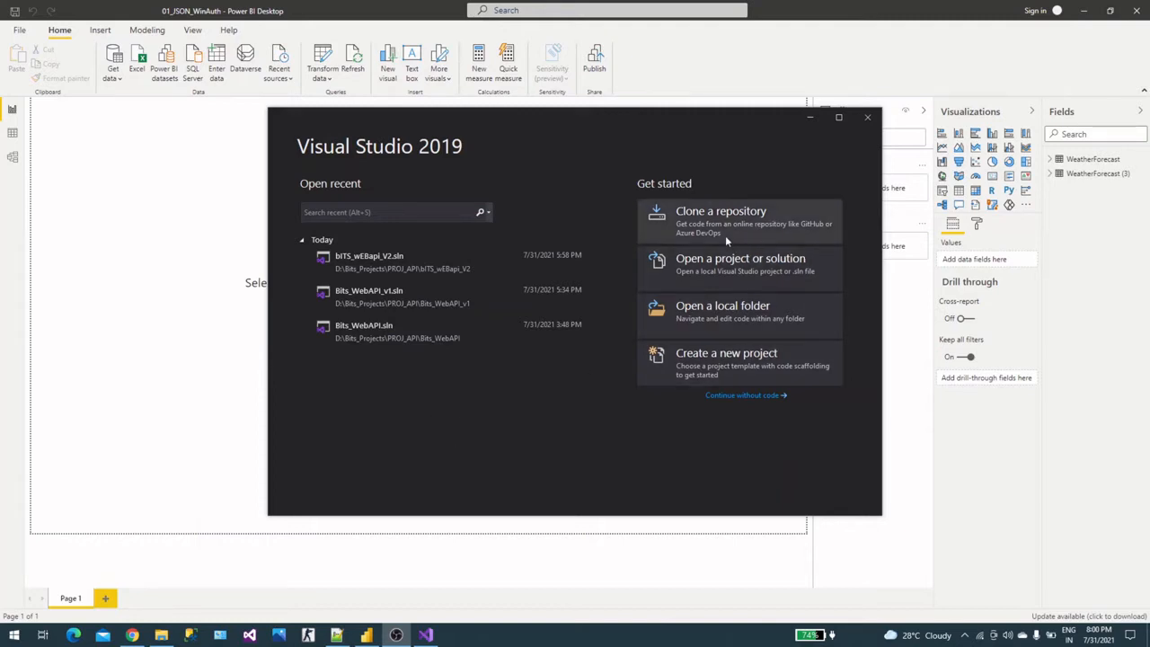
- Begin a new project using the ASP.NET Core Web API template and proceed to configuration
left_click(726, 352)
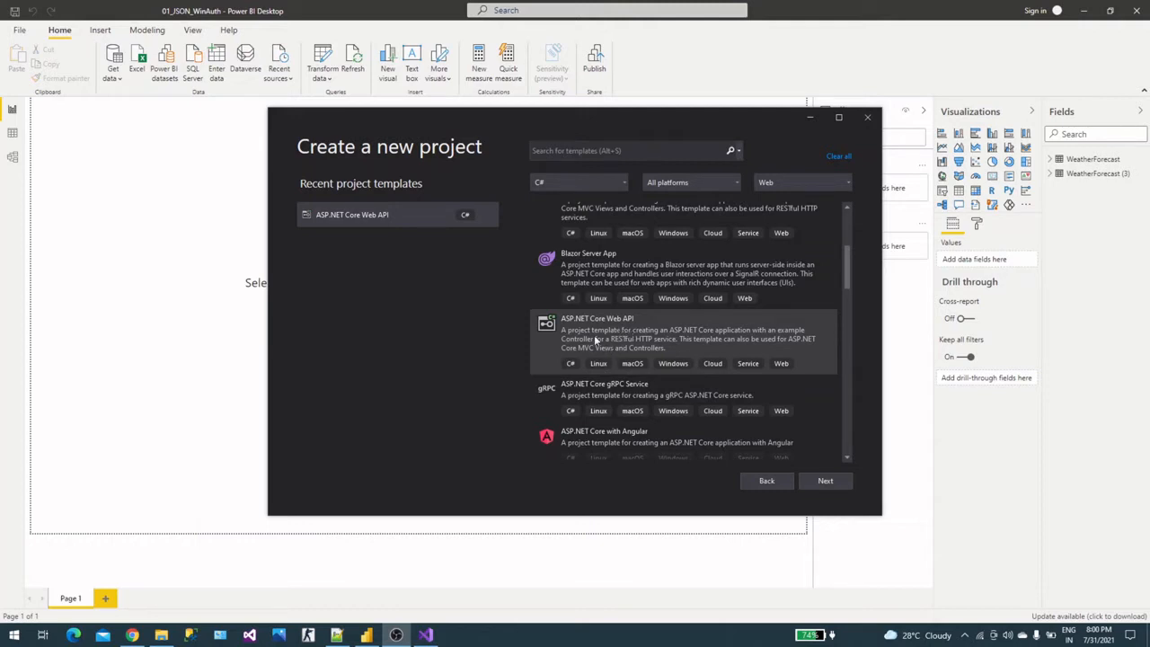
left_click(686, 332)
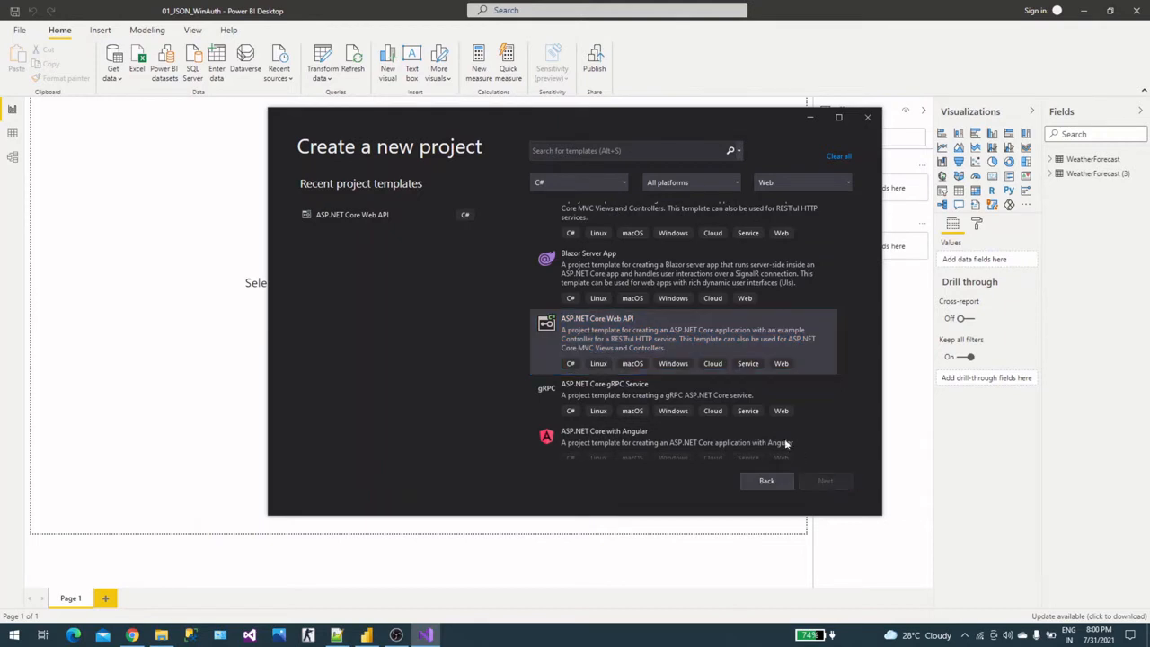
left_click(825, 481)
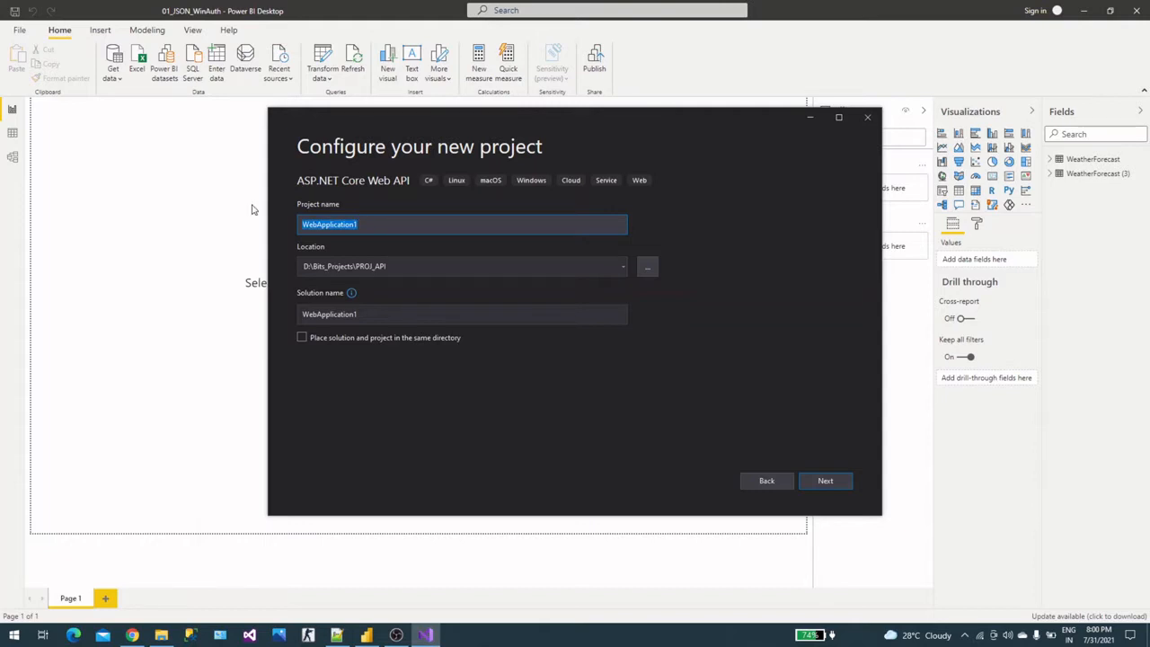
- Name the project Bits_WebAPI_v3 and continue to the additional settings
type("Bits_Web")
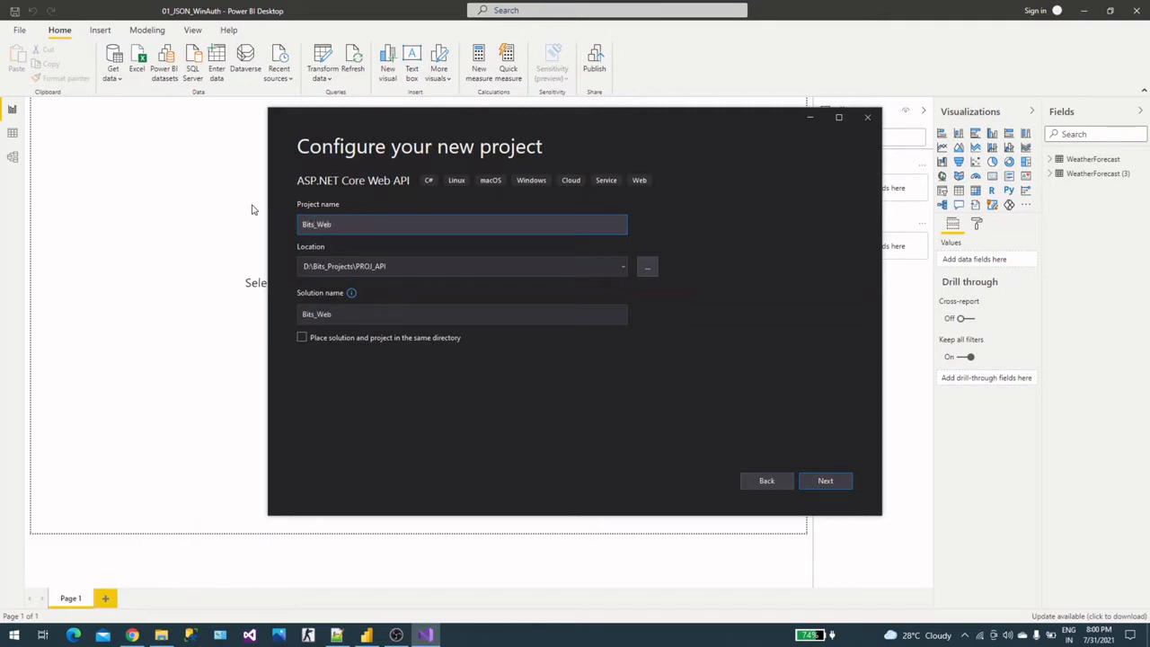
type("API_v")
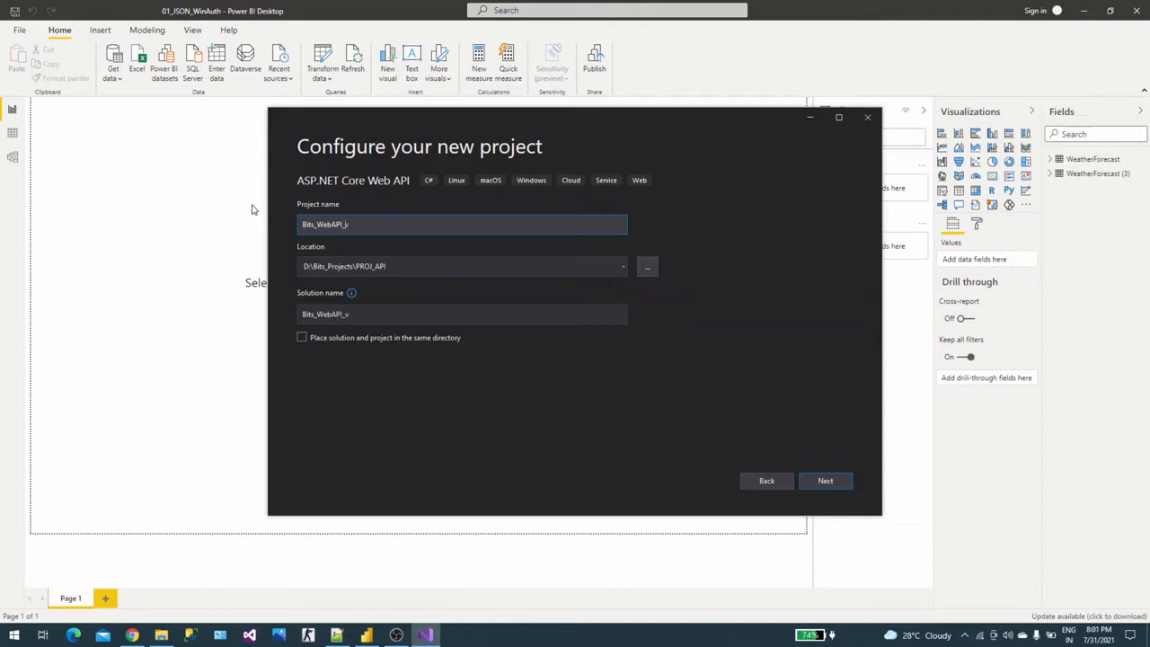
type("3")
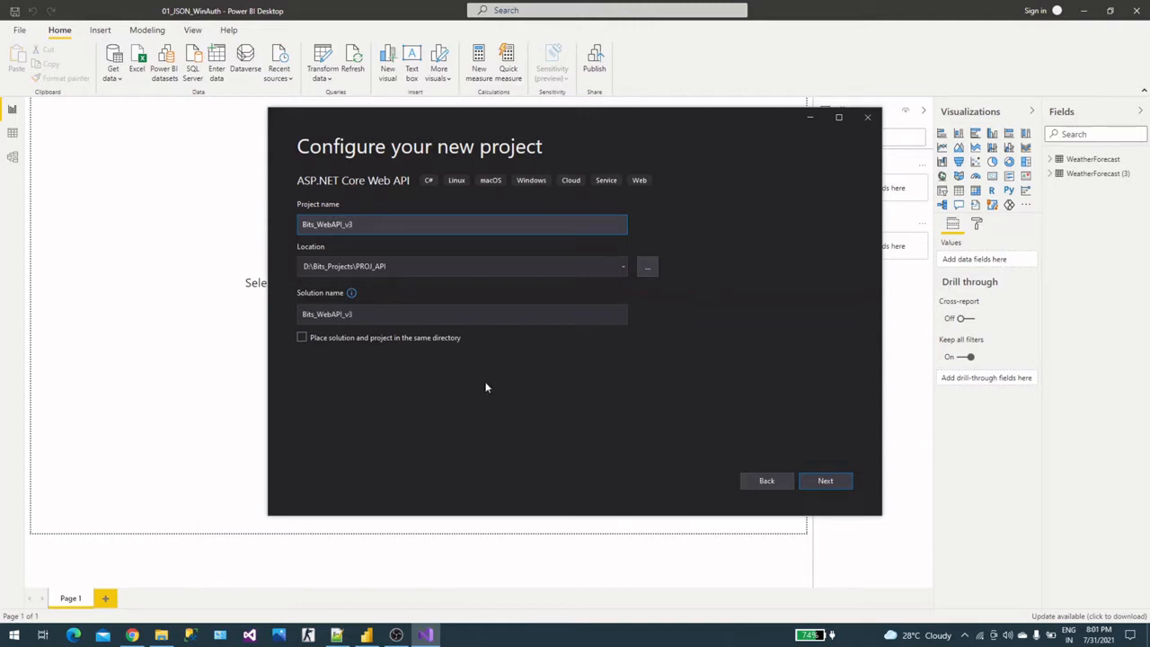
mouse_move(825, 480)
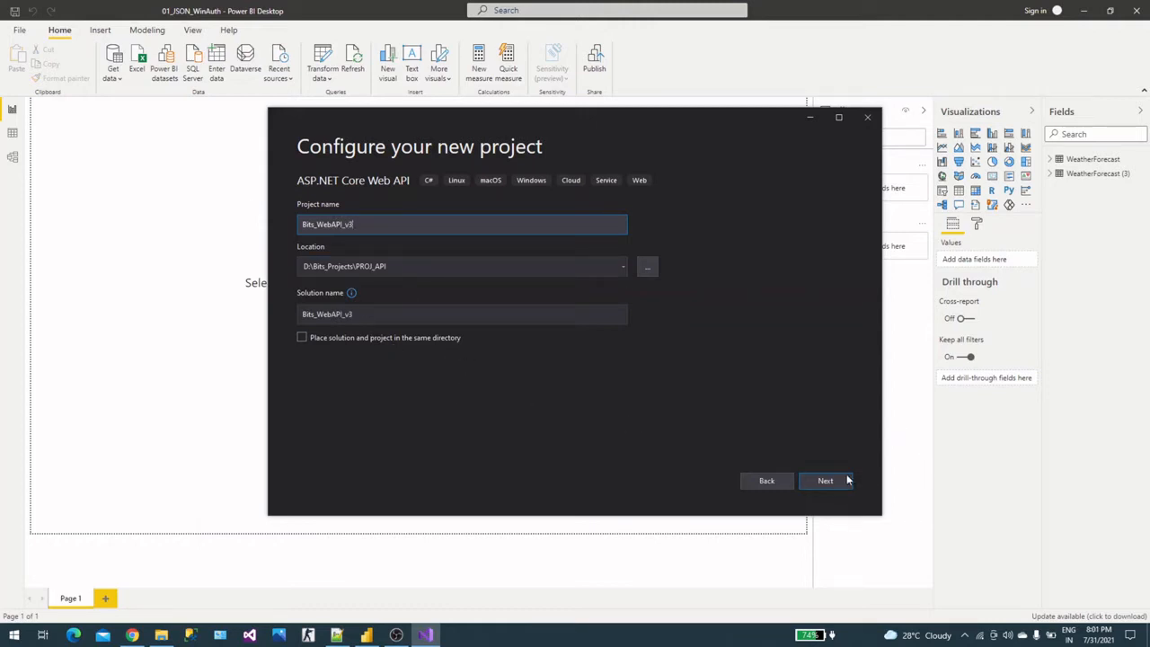
left_click(824, 481)
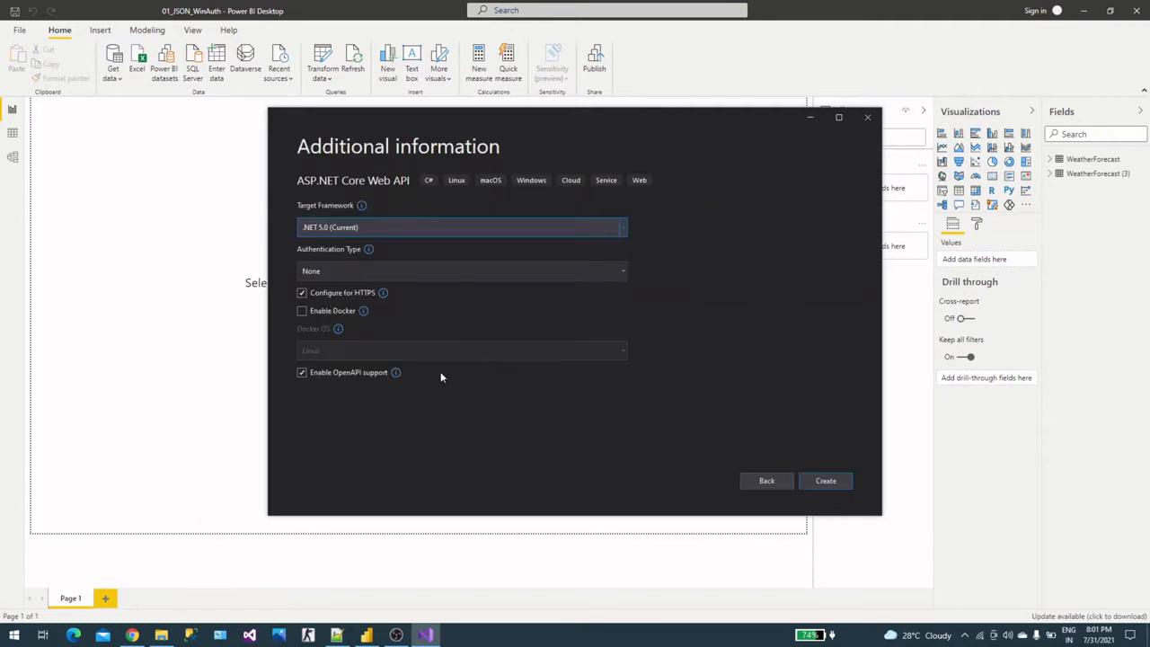
mouse_move(376, 227)
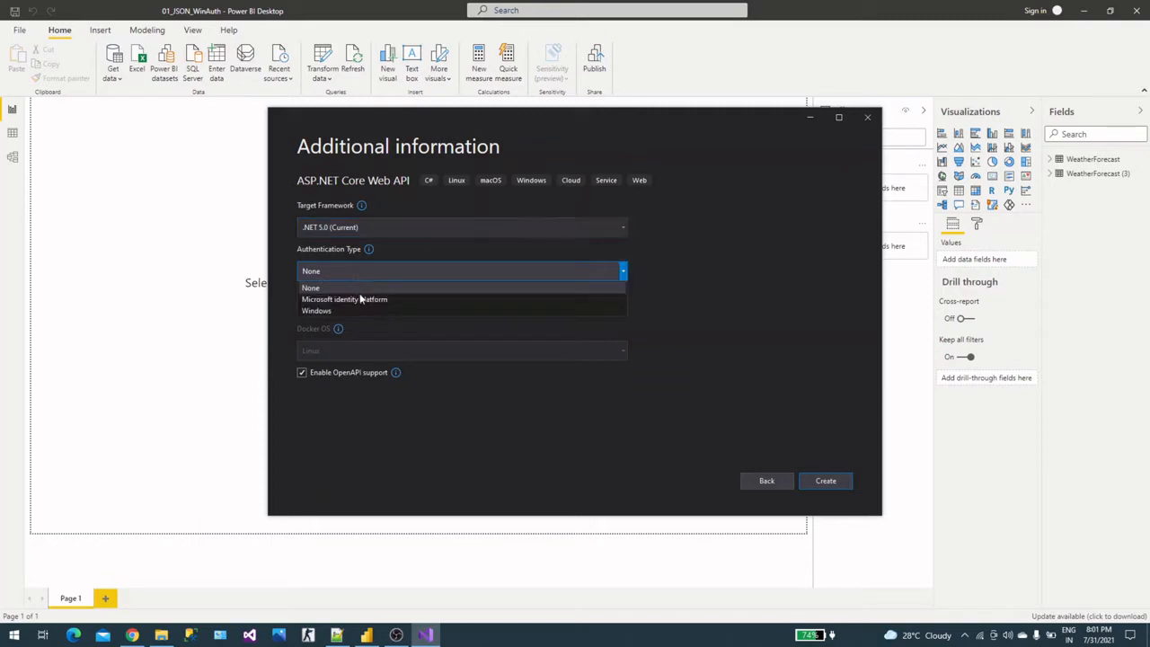
mouse_move(363, 309)
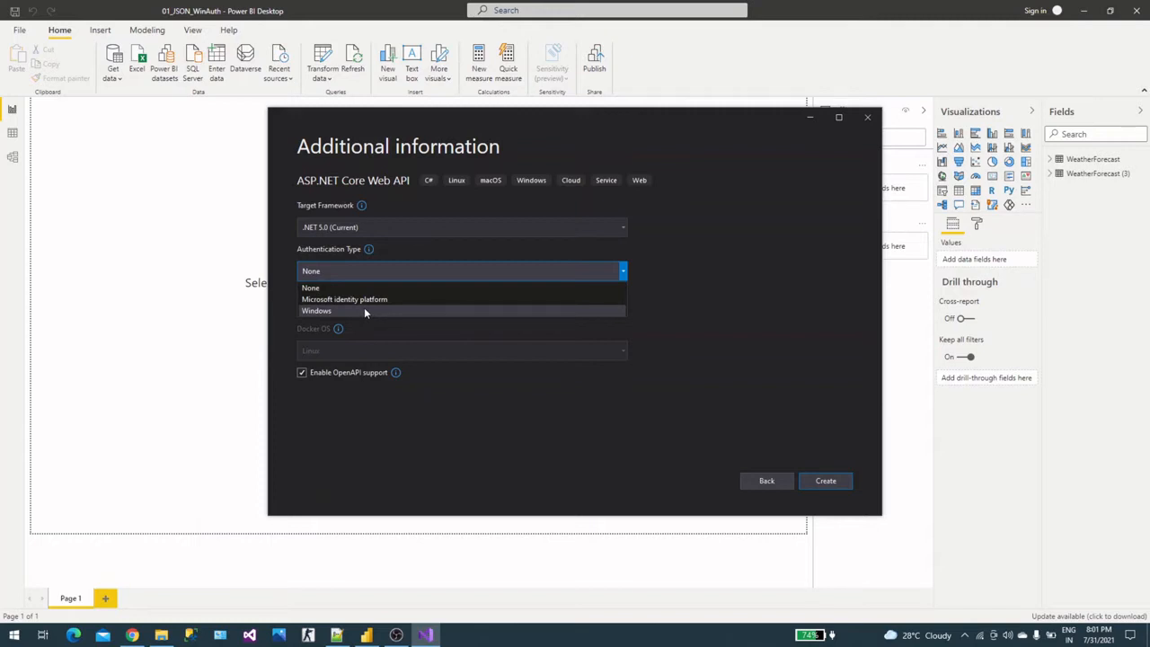
- Choose Windows authentication and create the Bits_WebAPI_v3 project
left_click(316, 309)
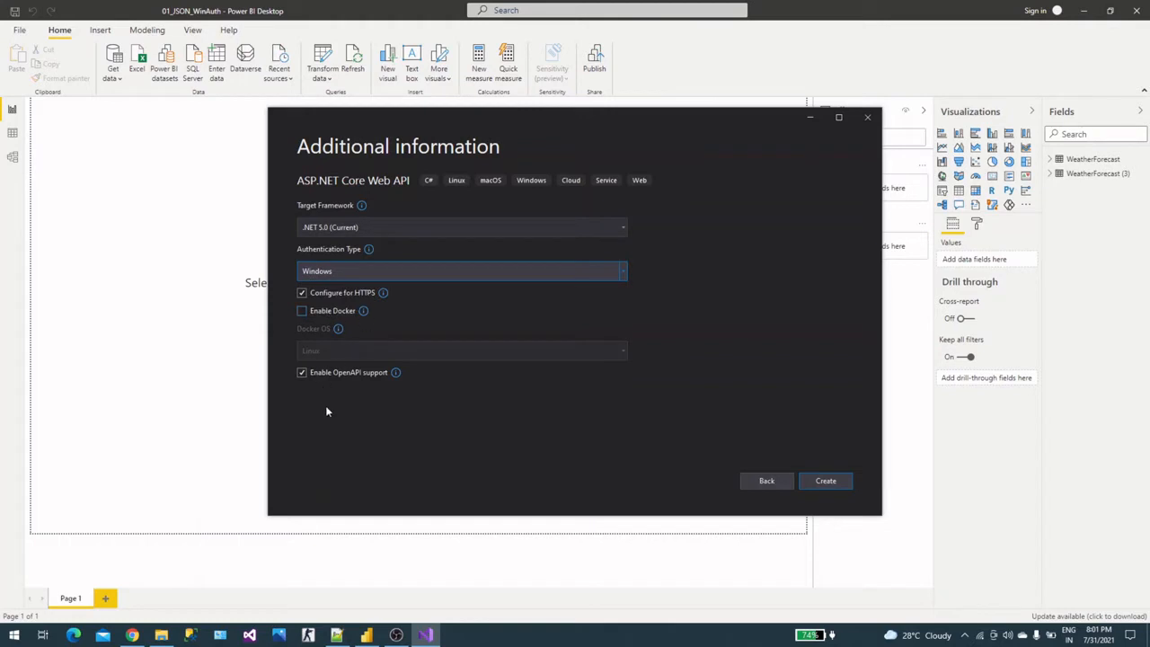
mouse_move(652, 428)
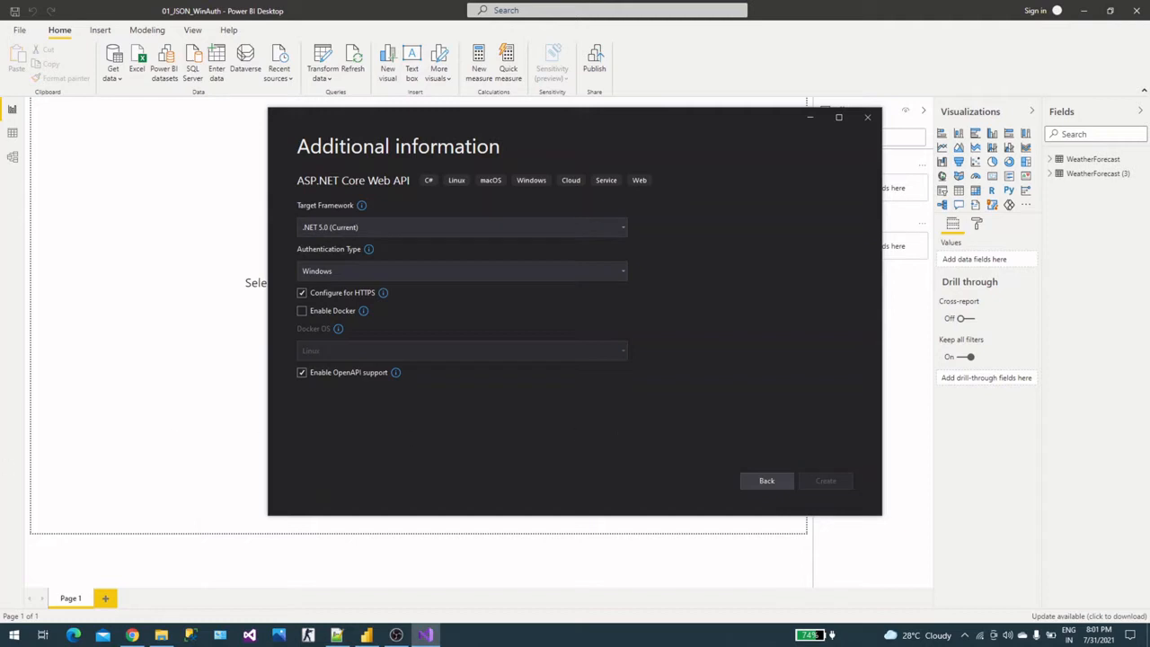
left_click(825, 481)
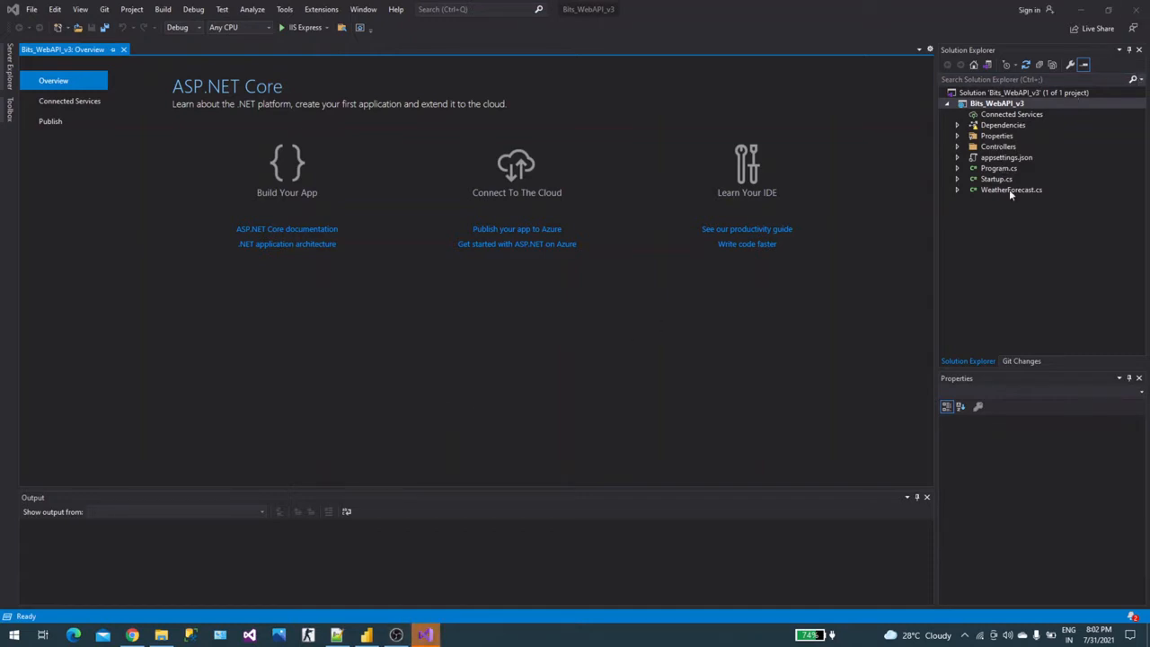
- View the WeatherForecast.cs model and WeatherForecastController.cs code
left_click(1011, 190)
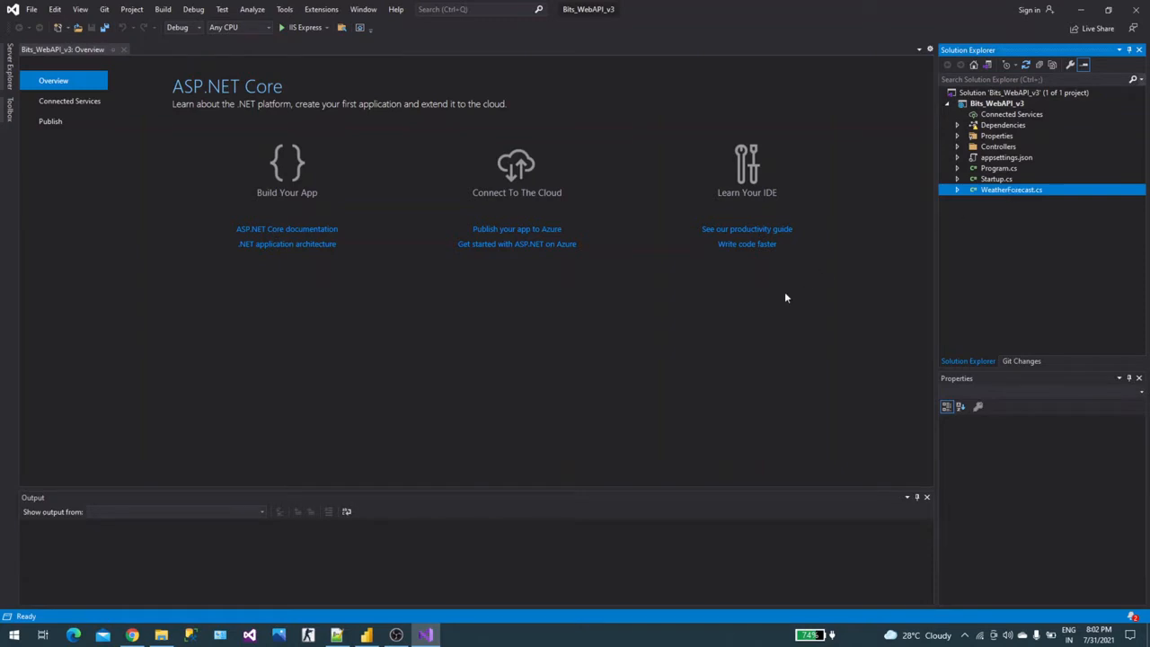
double_click(1011, 190)
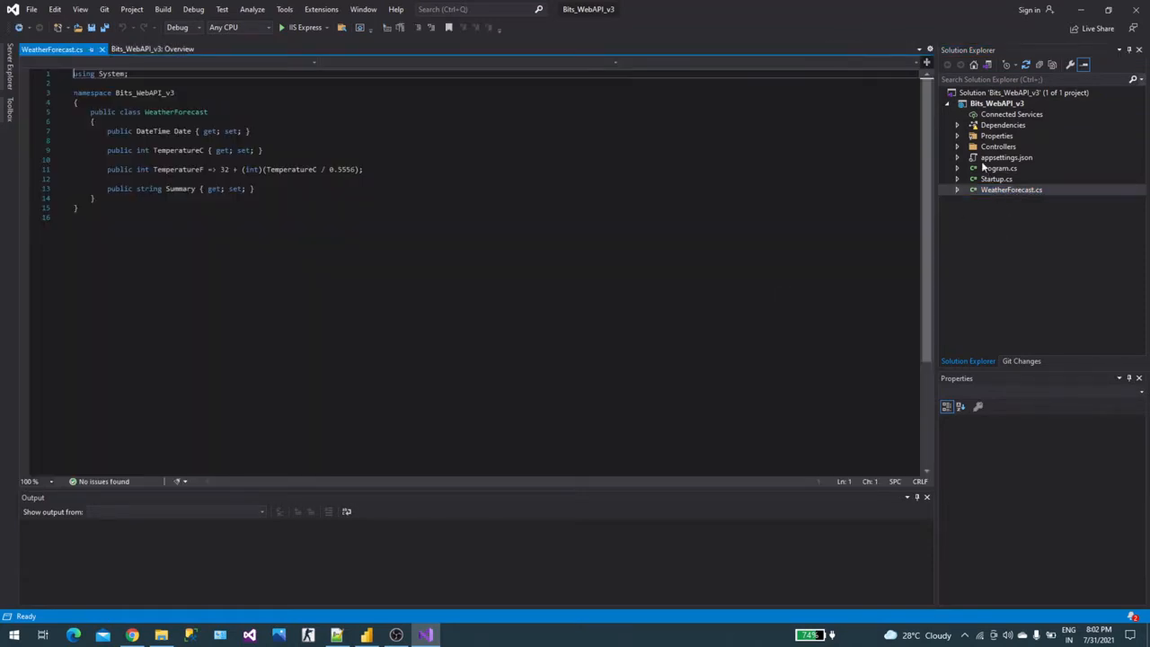
left_click(1011, 201)
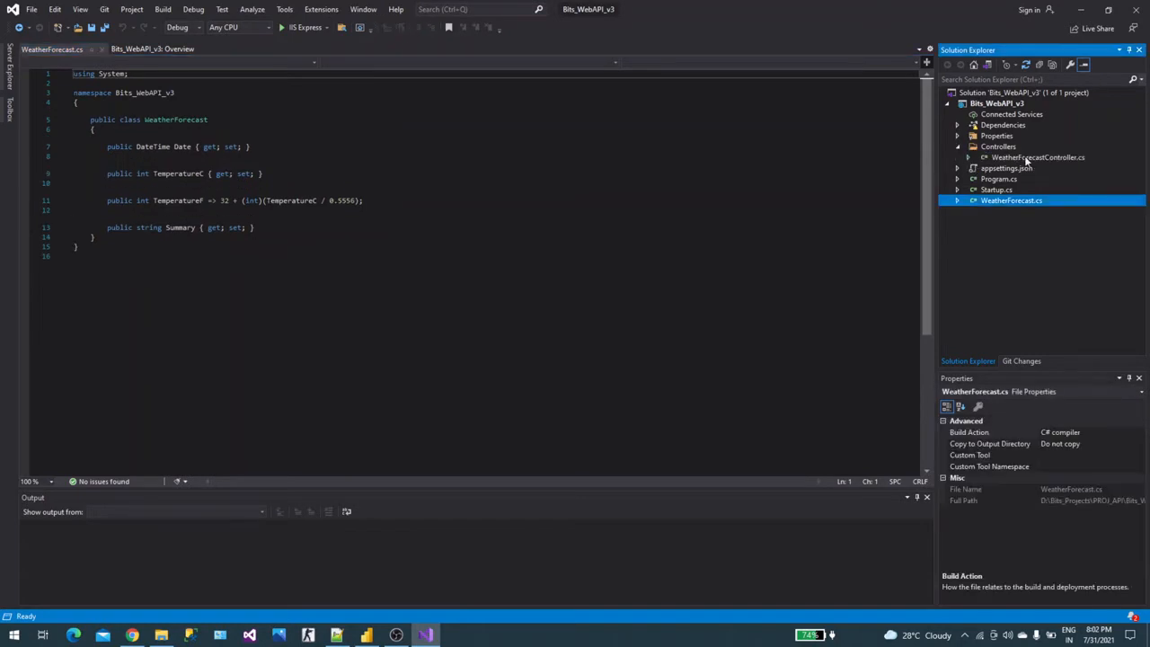
double_click(1039, 156)
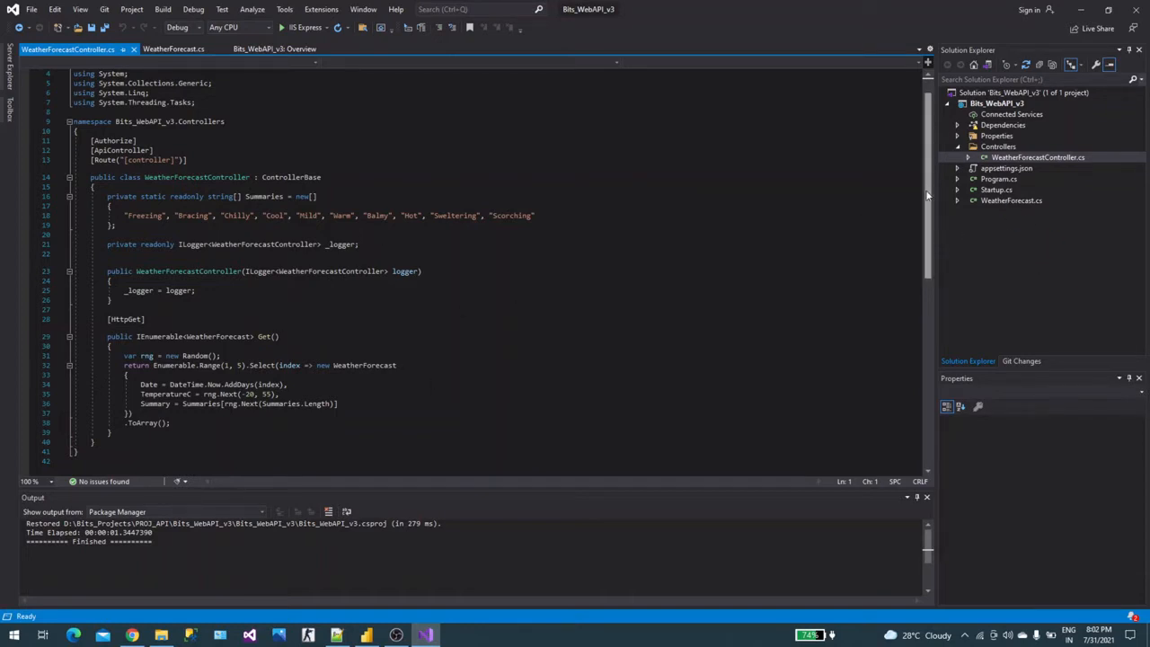
- Build the Bits_WebAPI_v3 project successfully
left_click(996, 102)
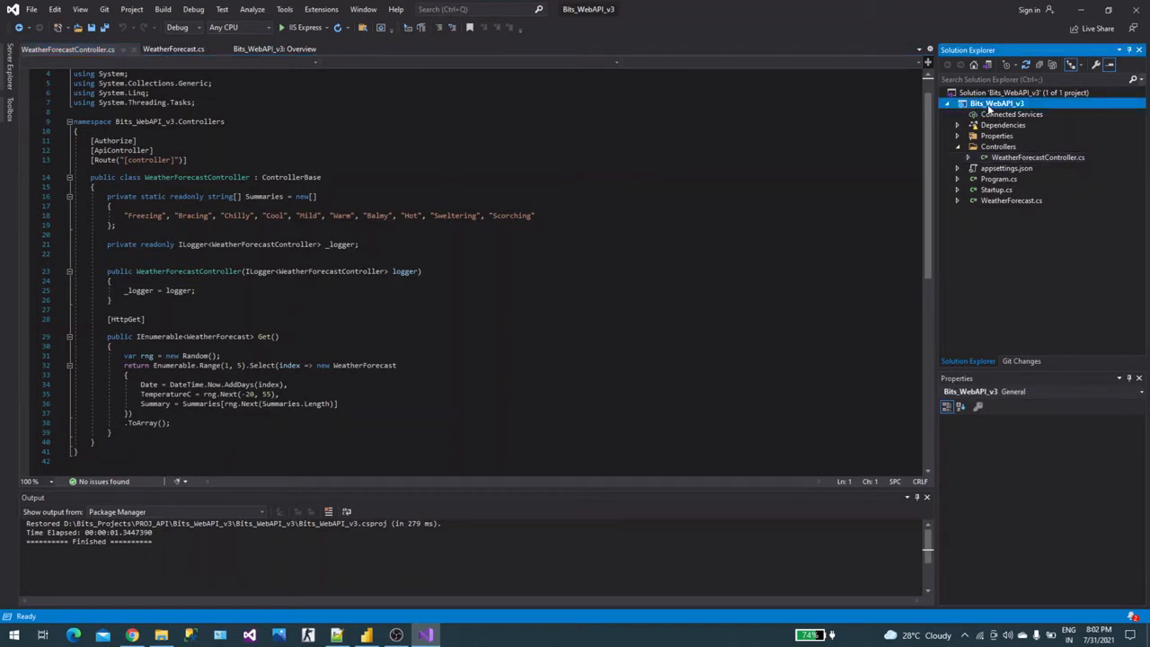
left_click(996, 103)
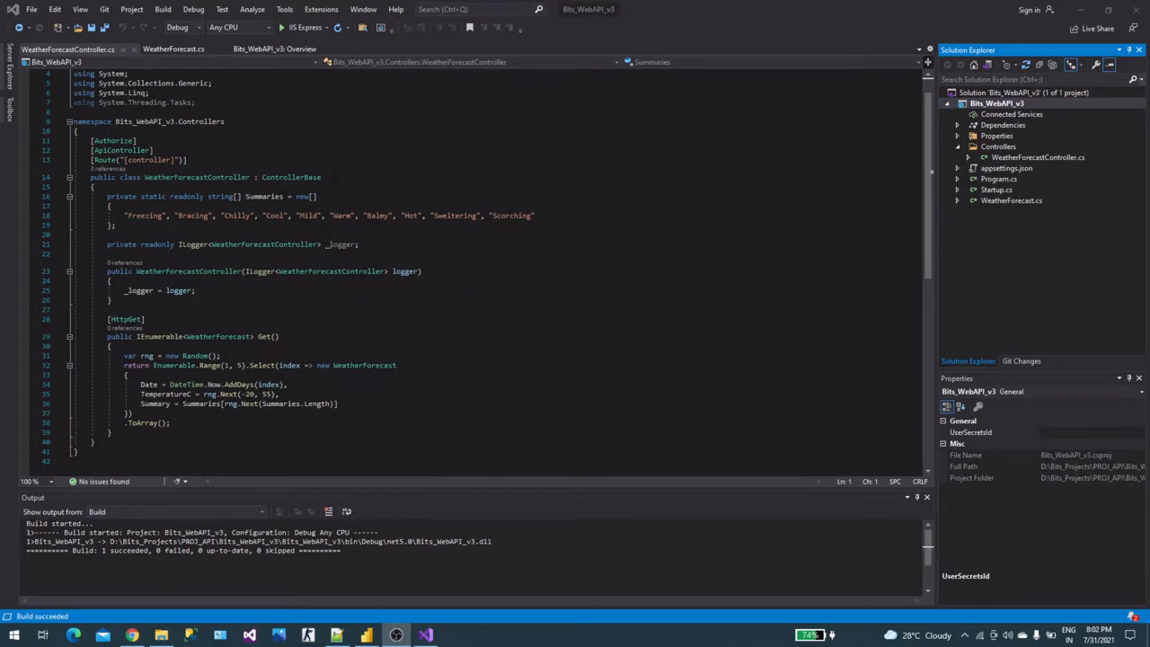
mouse_move(302, 27)
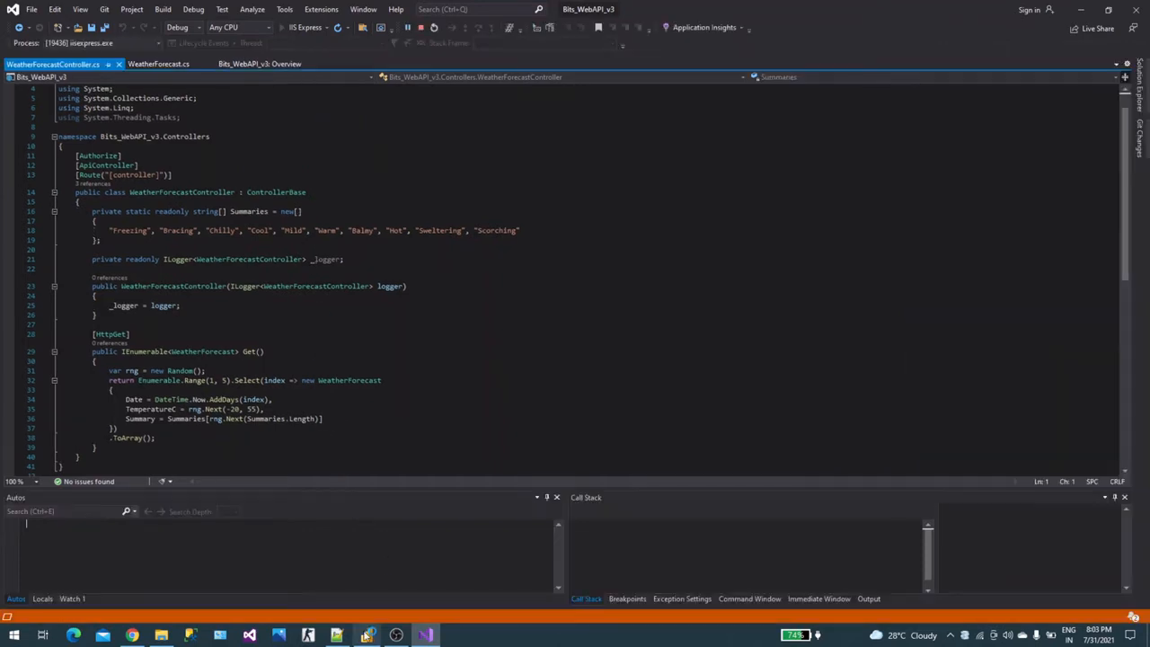
- Switch from the running API in Visual Studio to the Power BI Desktop report
left_click(367, 636)
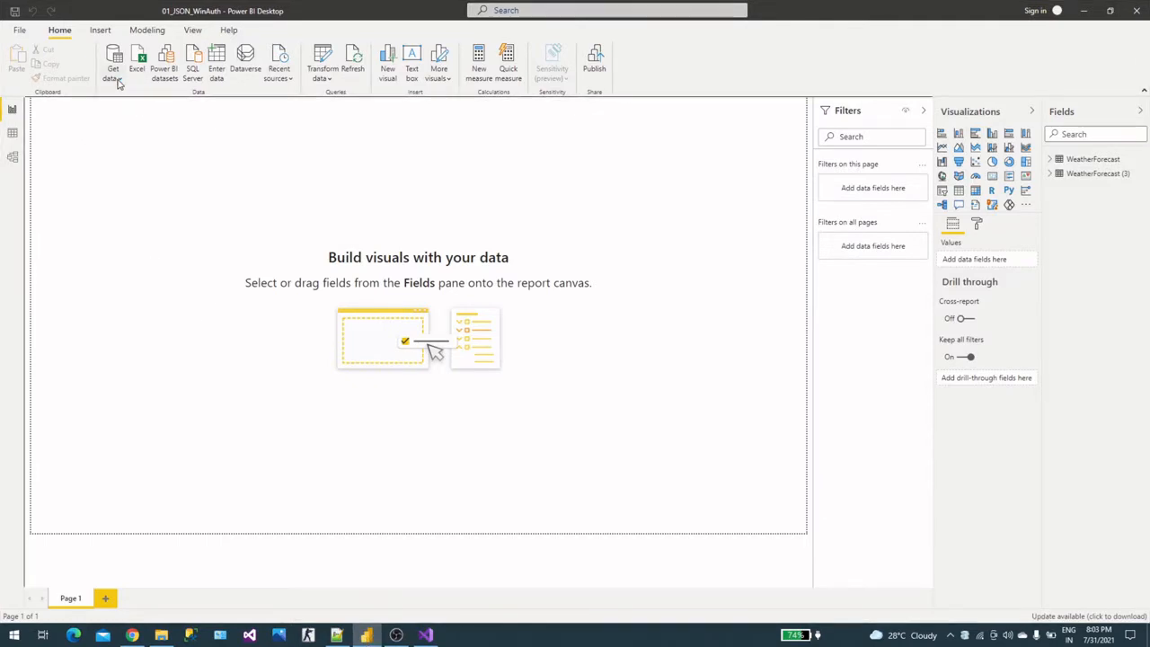
- Show the common data sources list from Home > Get data
left_click(113, 61)
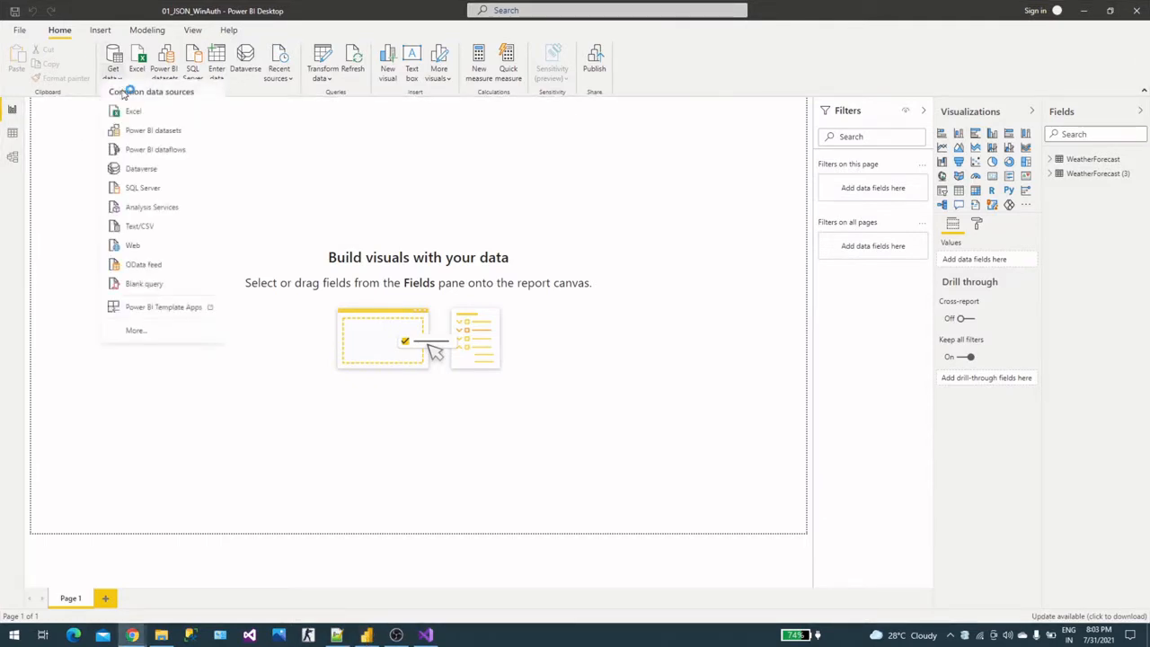
mouse_move(133, 252)
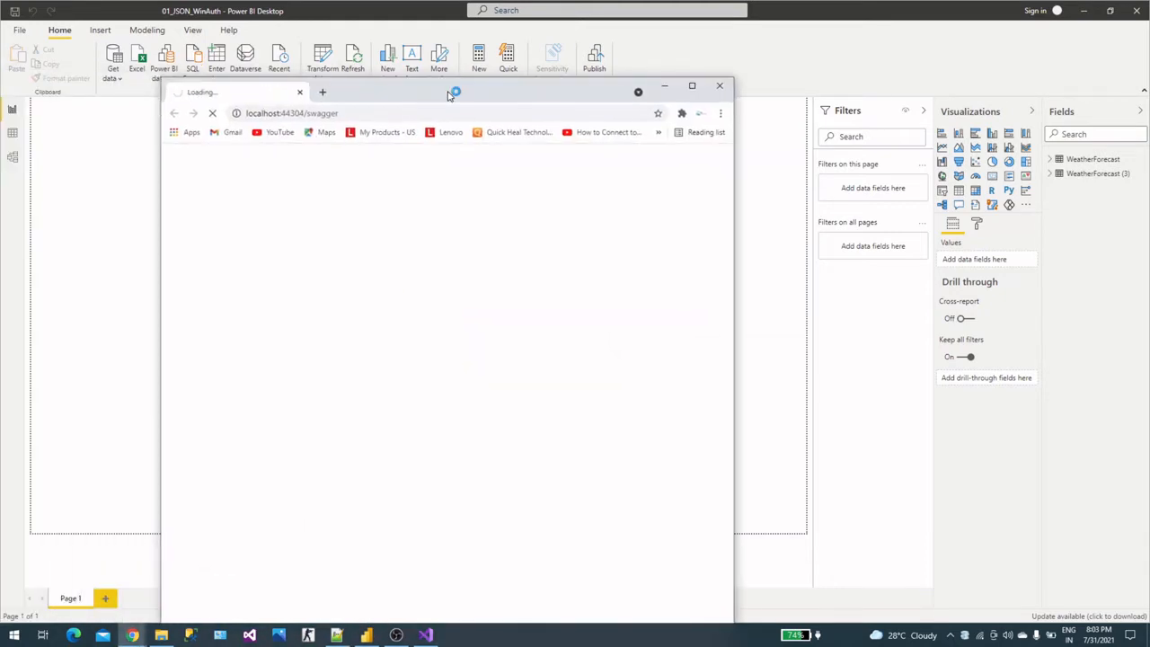
- Bring the browser with the Bits_WebAPI_v3 Swagger page to the front
left_click(692, 86)
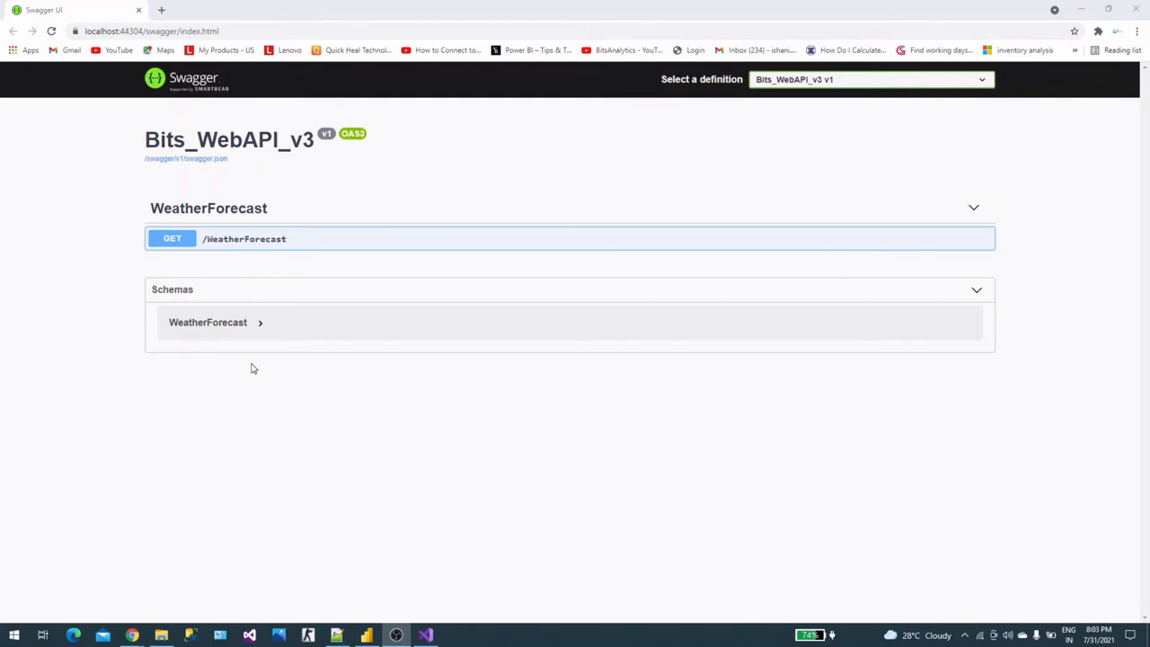
mouse_move(251, 356)
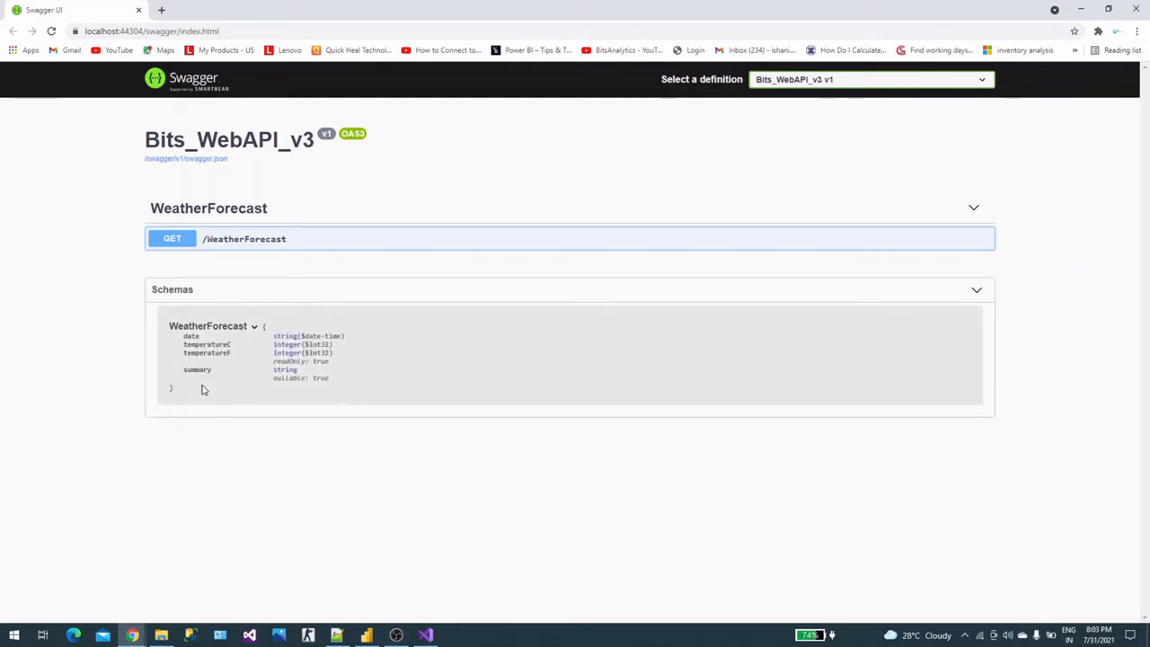
mouse_move(507, 255)
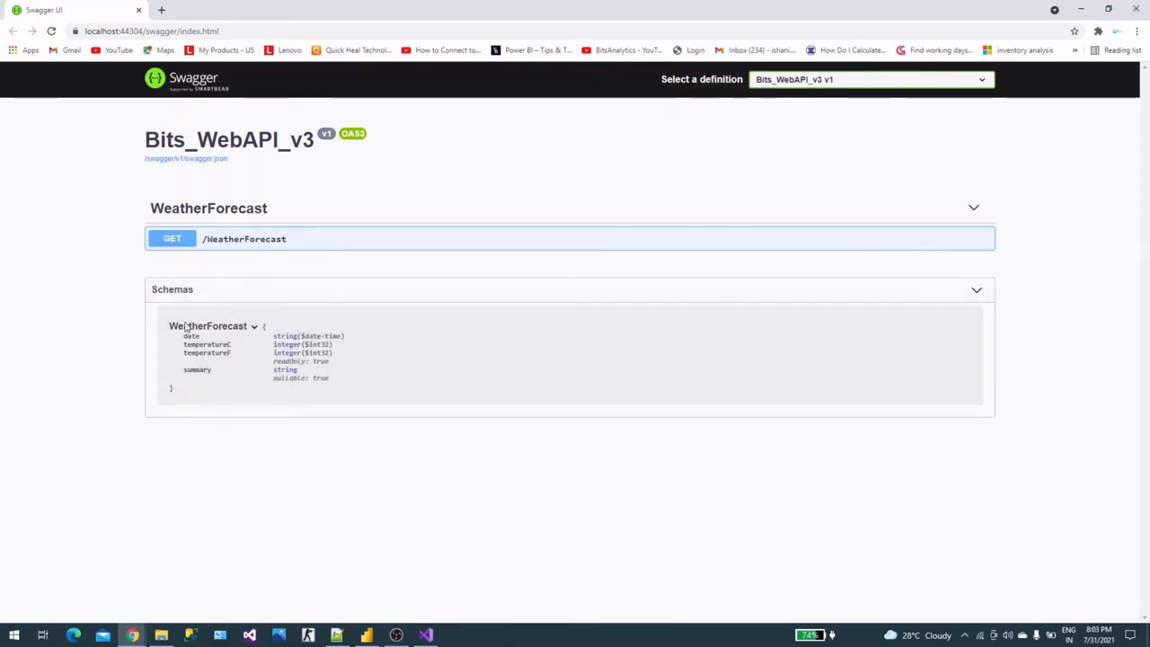
- Execute GET /WeatherForecast via Try it out and review the JSON response and headers
left_click(568, 238)
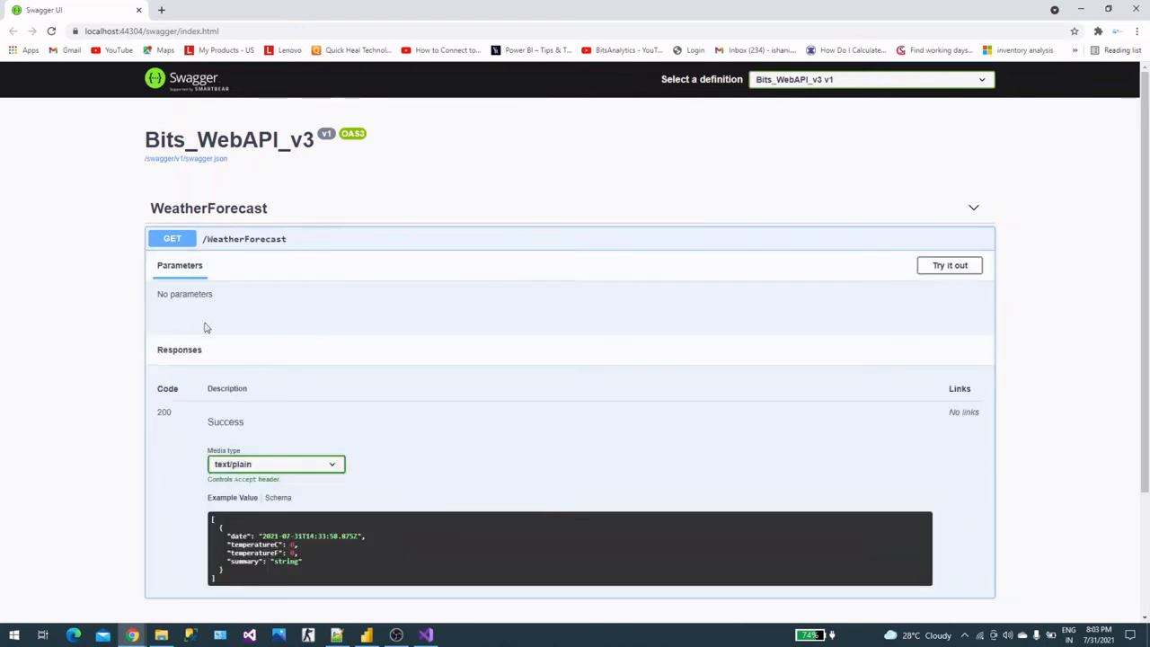
left_click(949, 266)
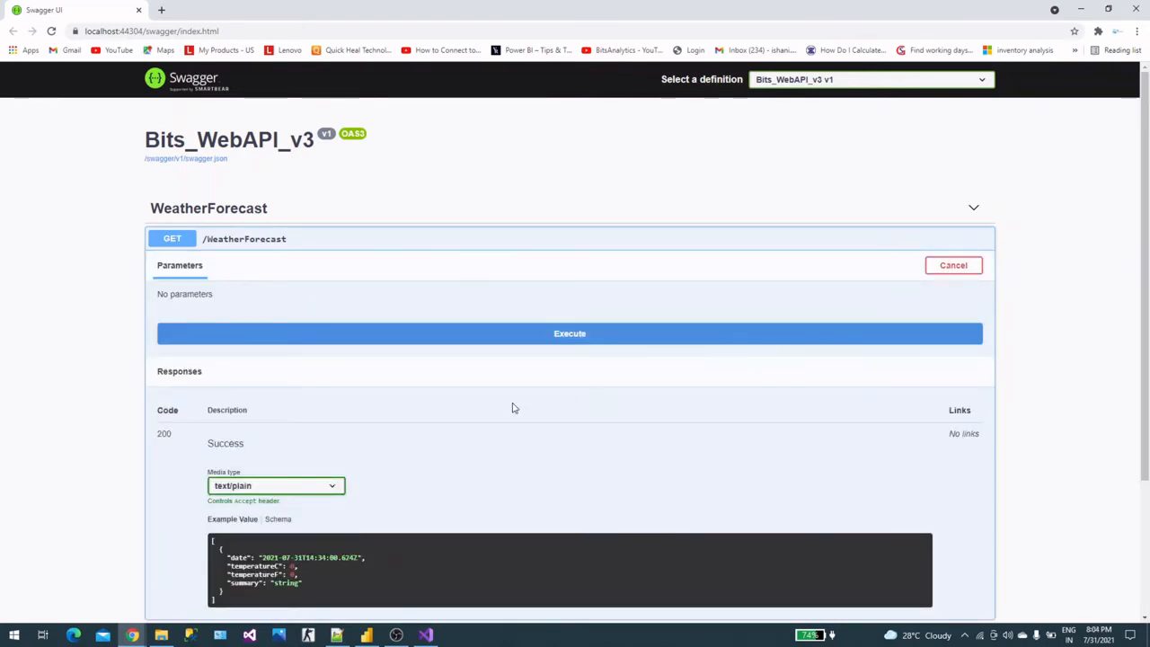
left_click(570, 332)
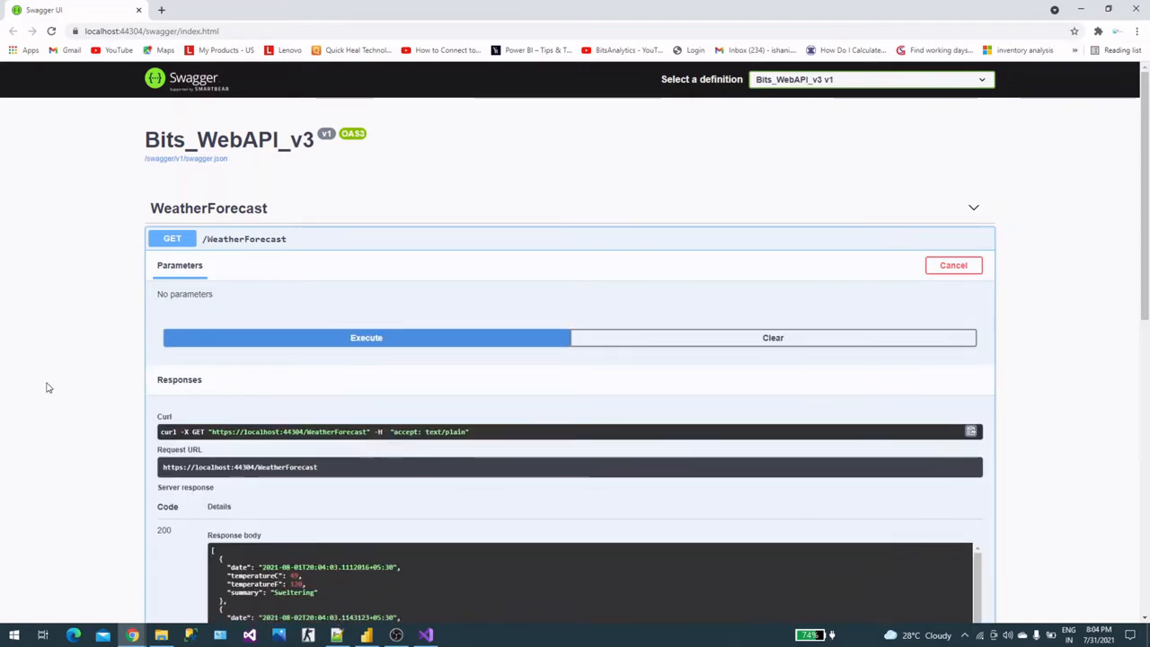
scroll("down", 3)
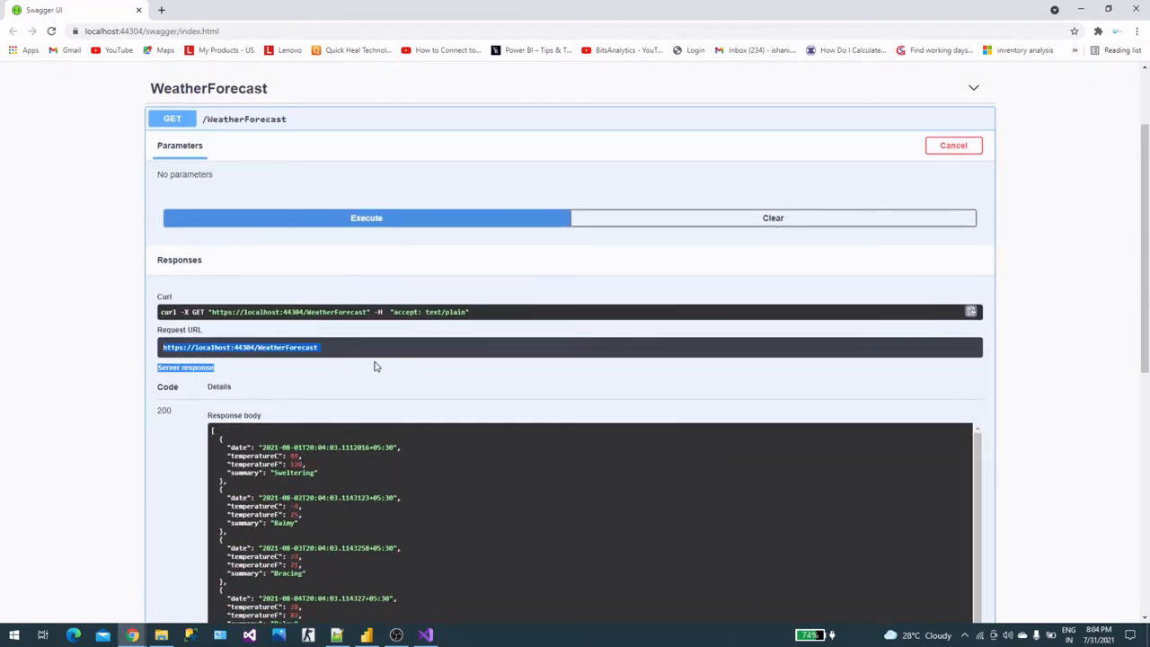
scroll("down", 3)
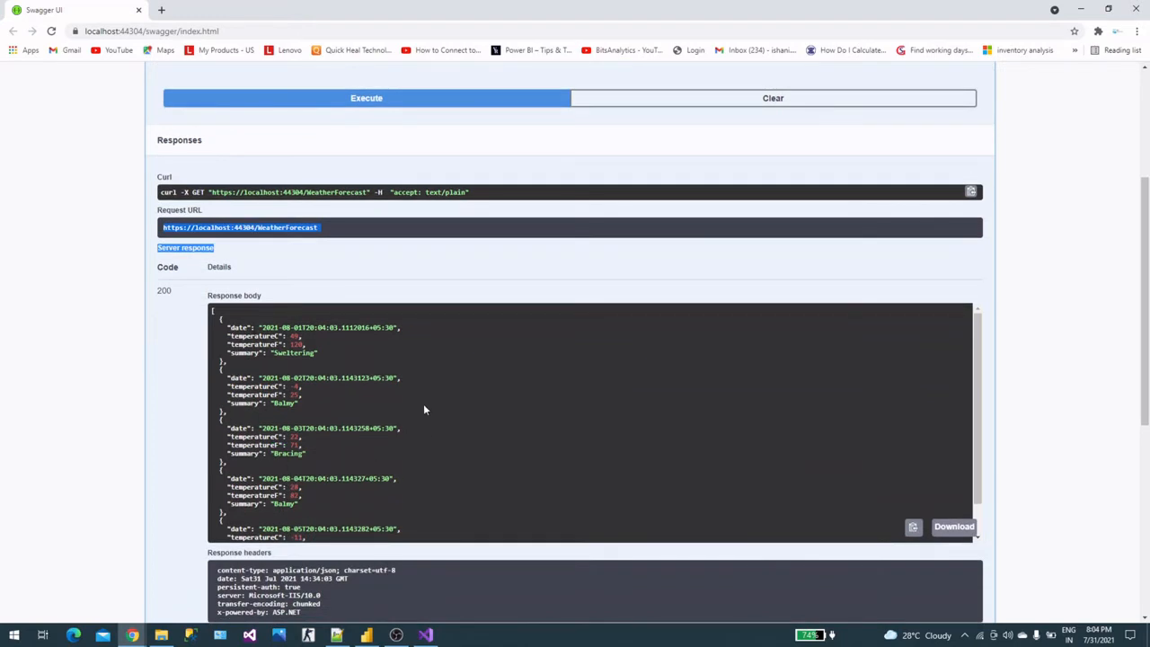
scroll("down", 3)
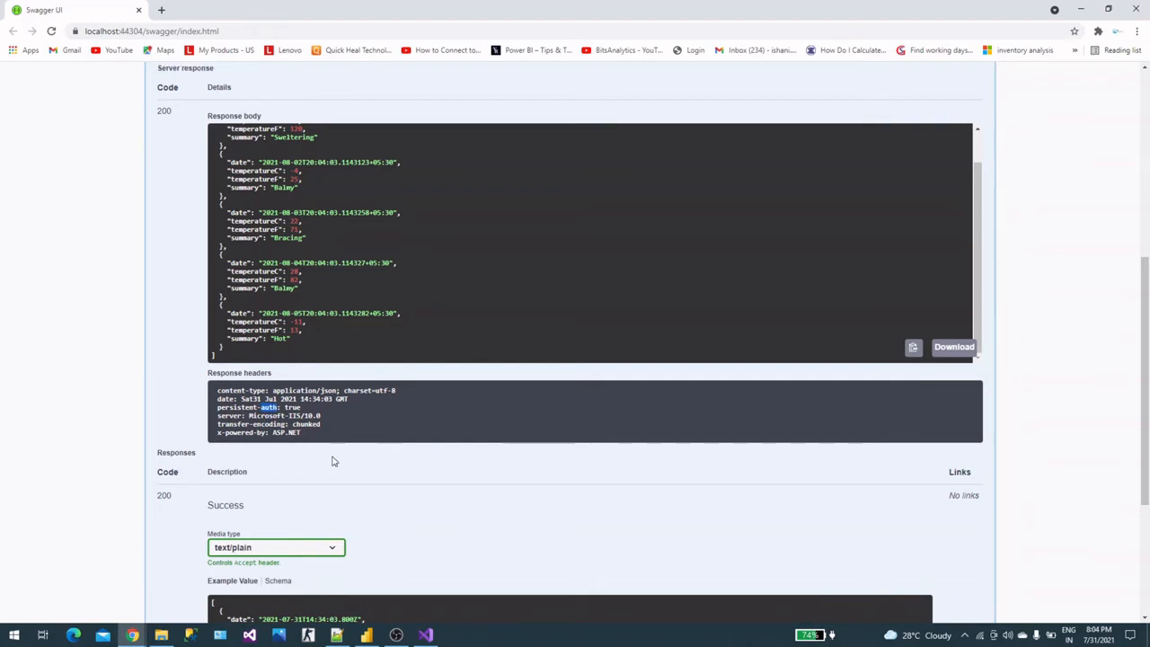
scroll("up", 3)
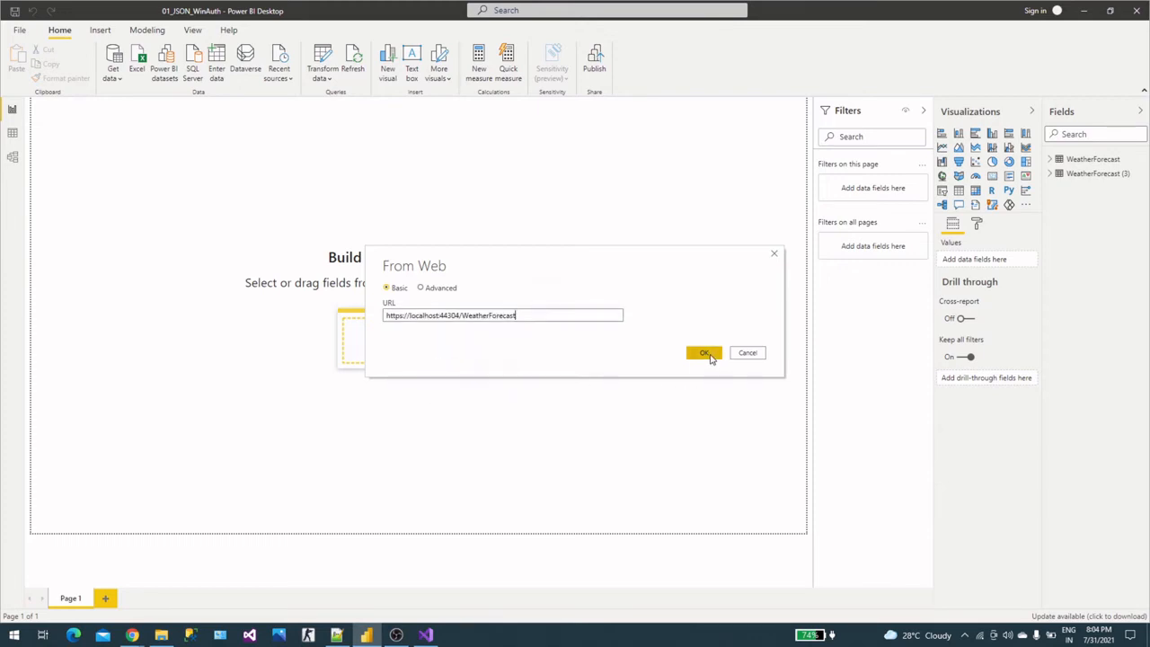
left_click(704, 353)
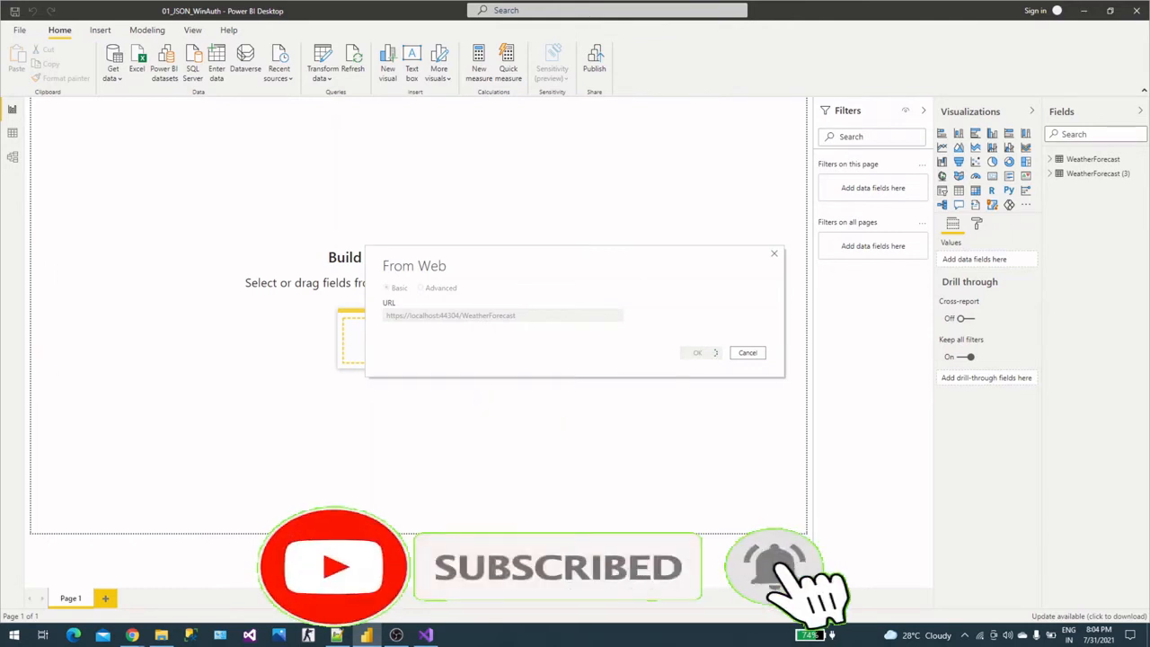
left_click(697, 353)
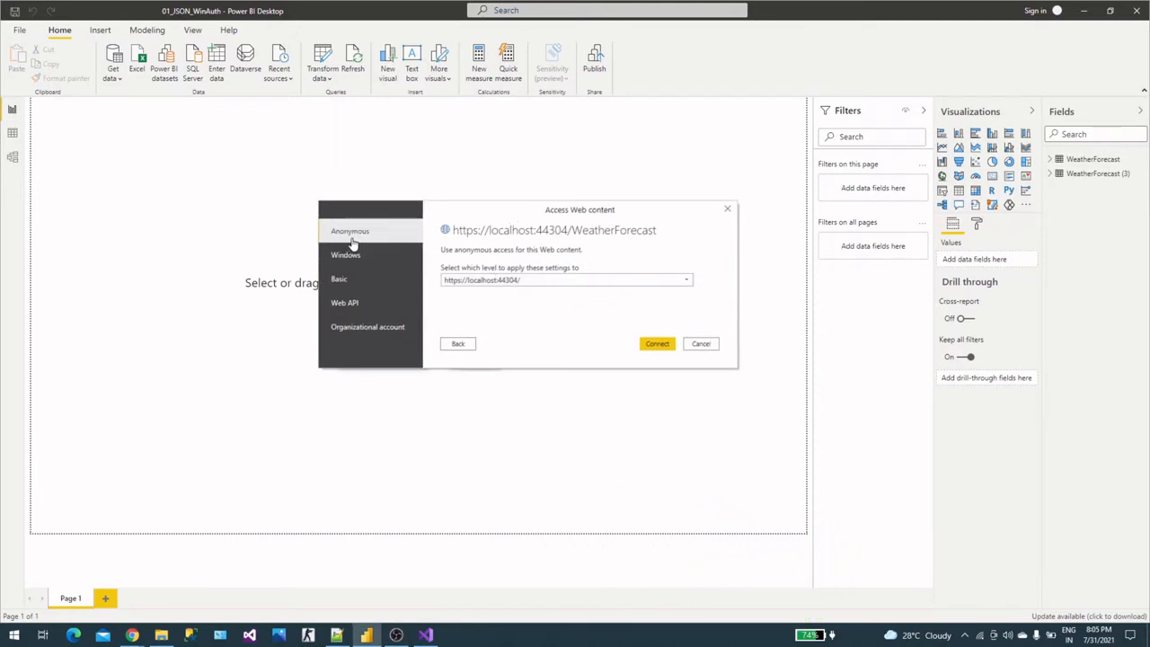
mouse_move(453, 261)
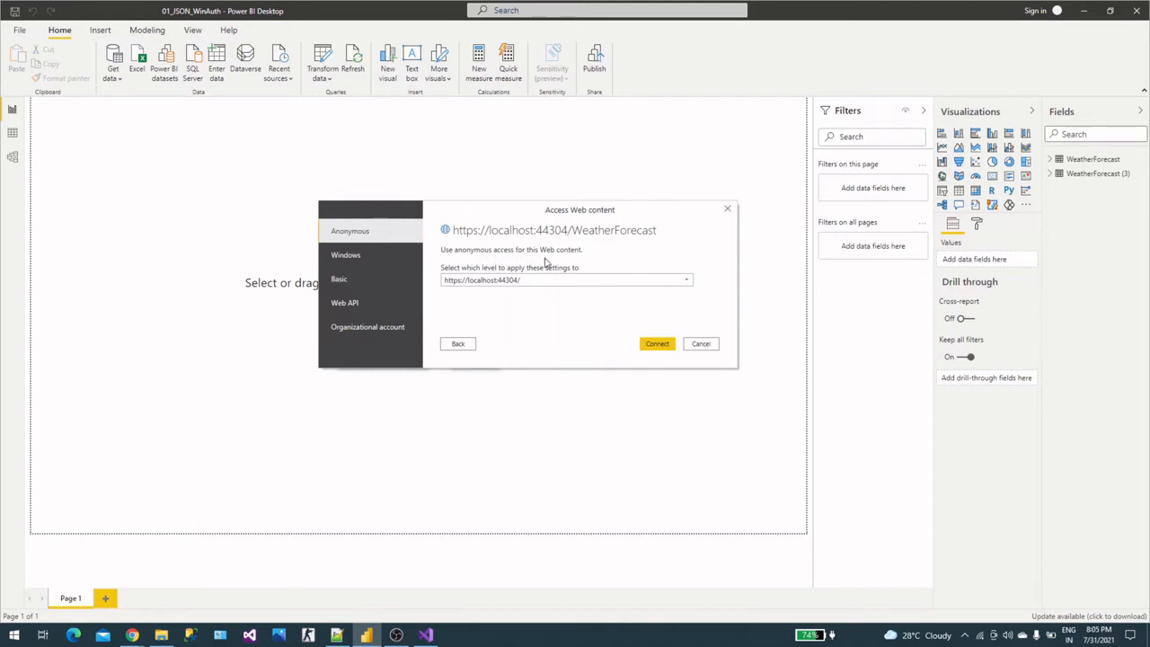
mouse_move(539, 340)
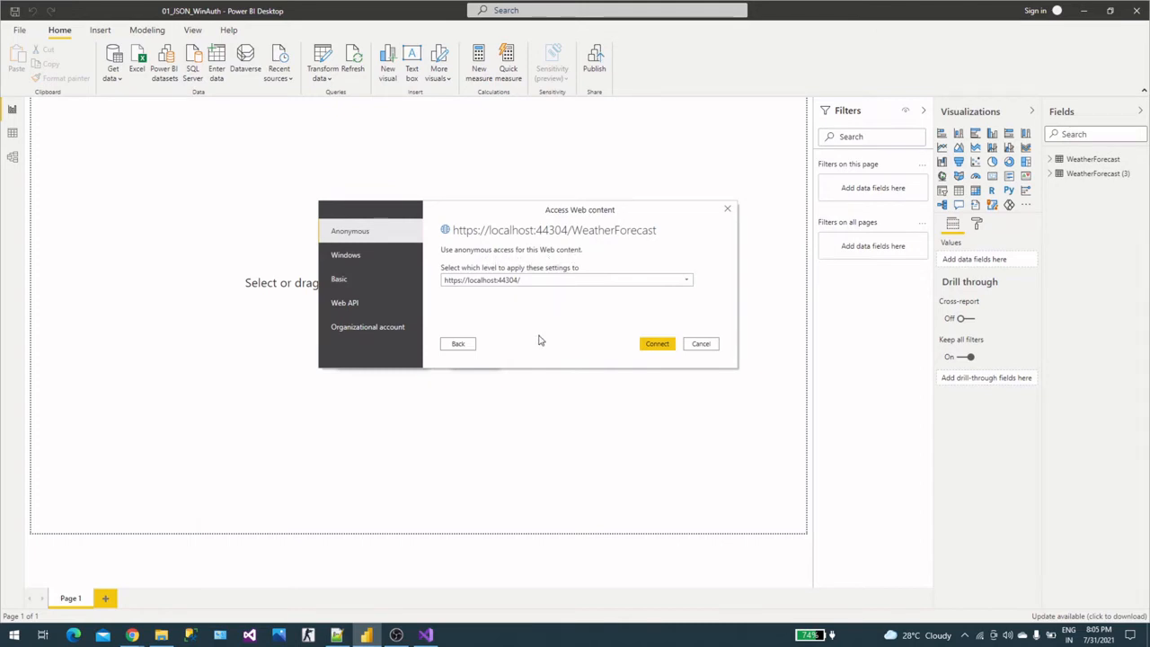
mouse_move(611, 361)
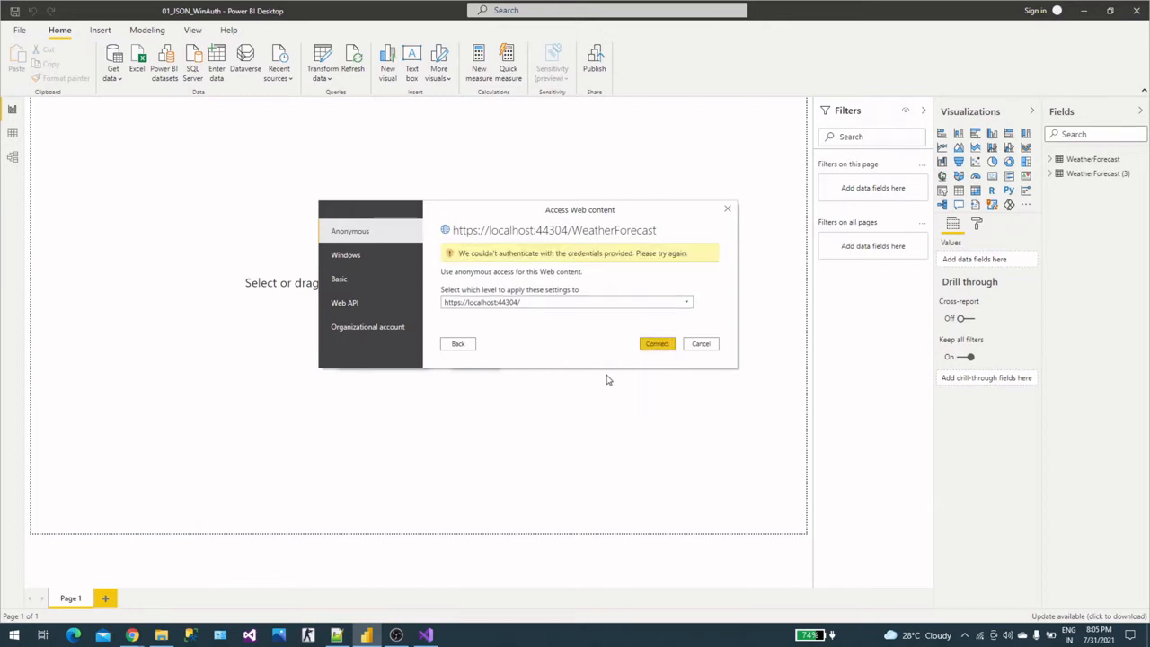
mouse_move(478, 264)
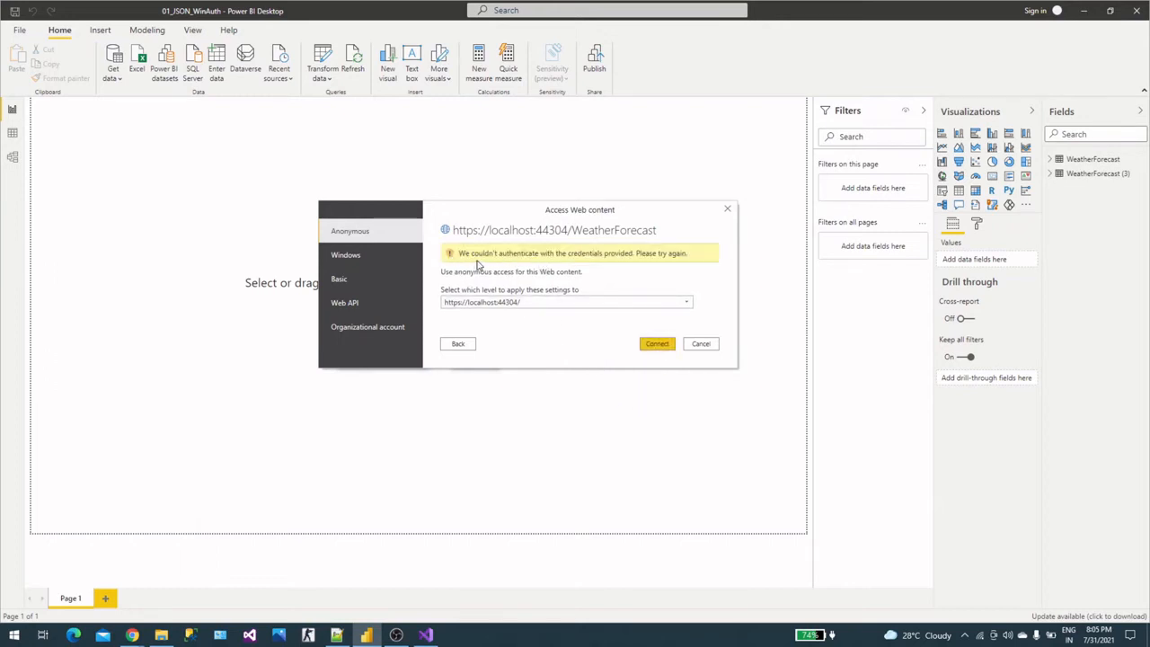
mouse_move(546, 264)
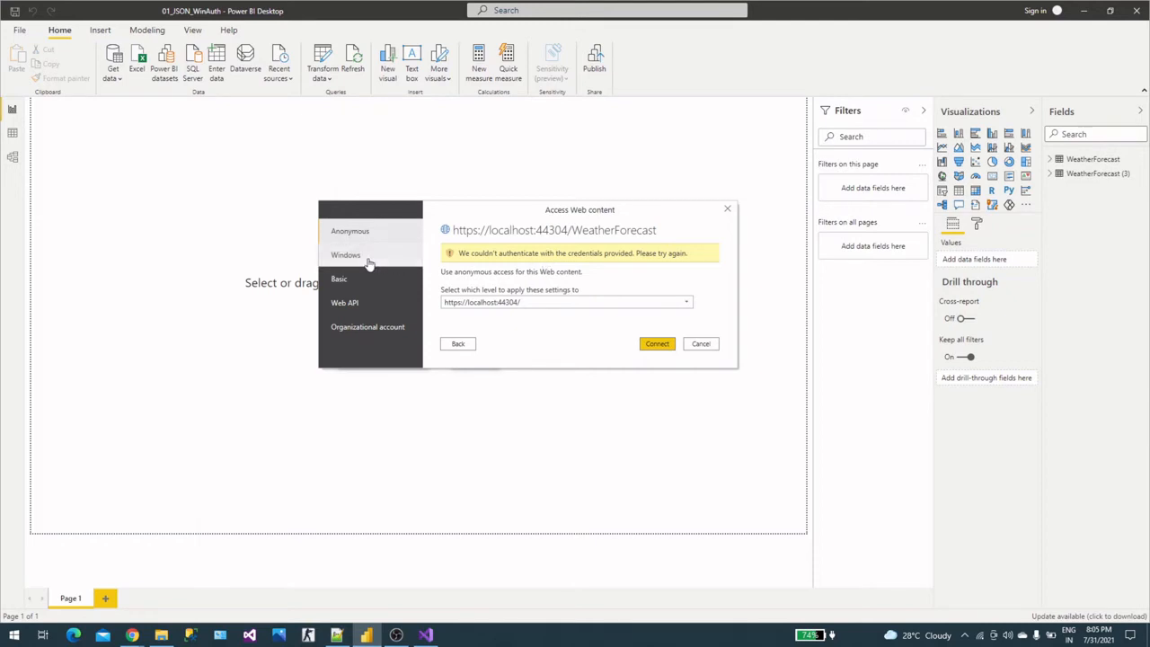
- Connect with alternate Windows credentials, user name ishani and its password
left_click(345, 256)
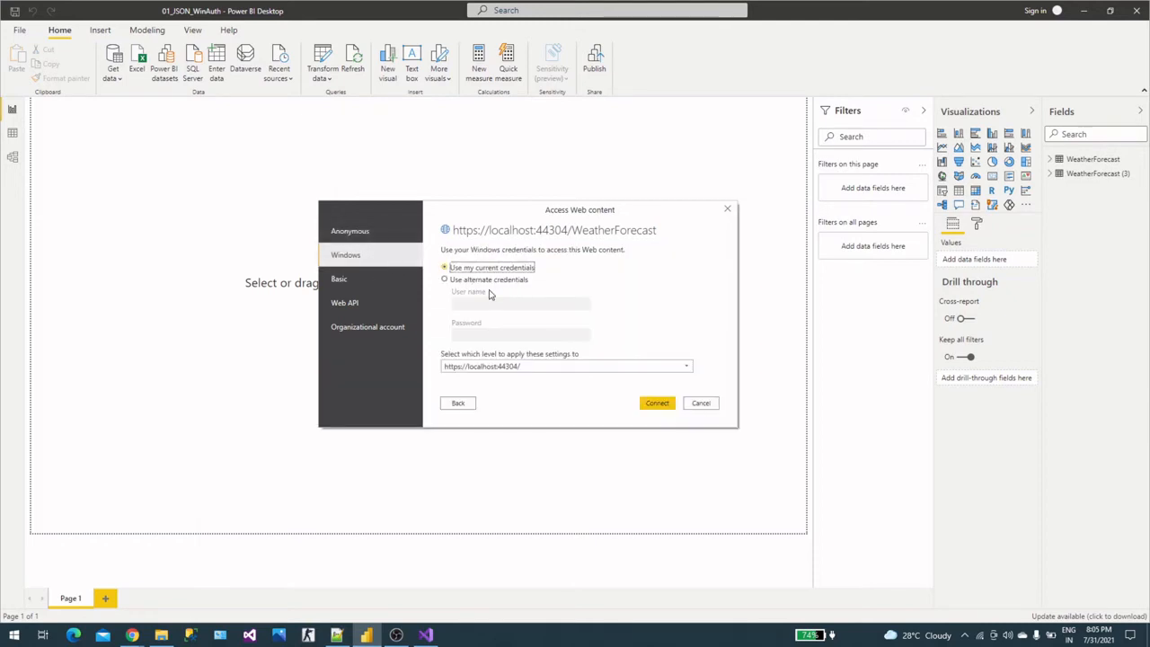
left_click(444, 280)
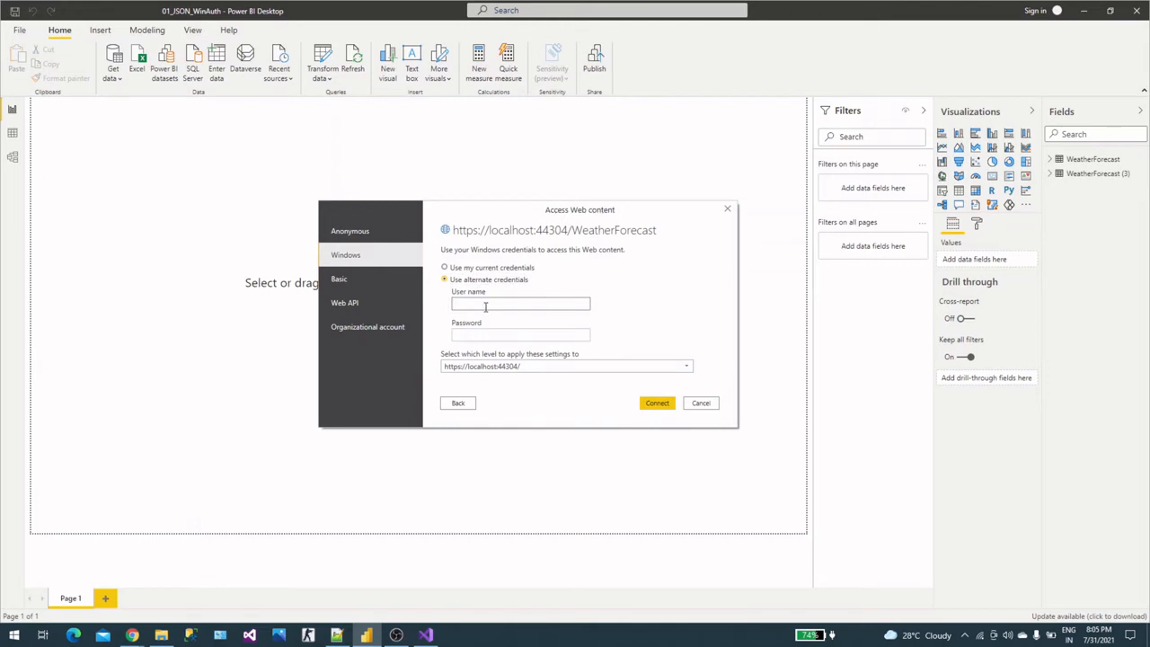
type("ishani")
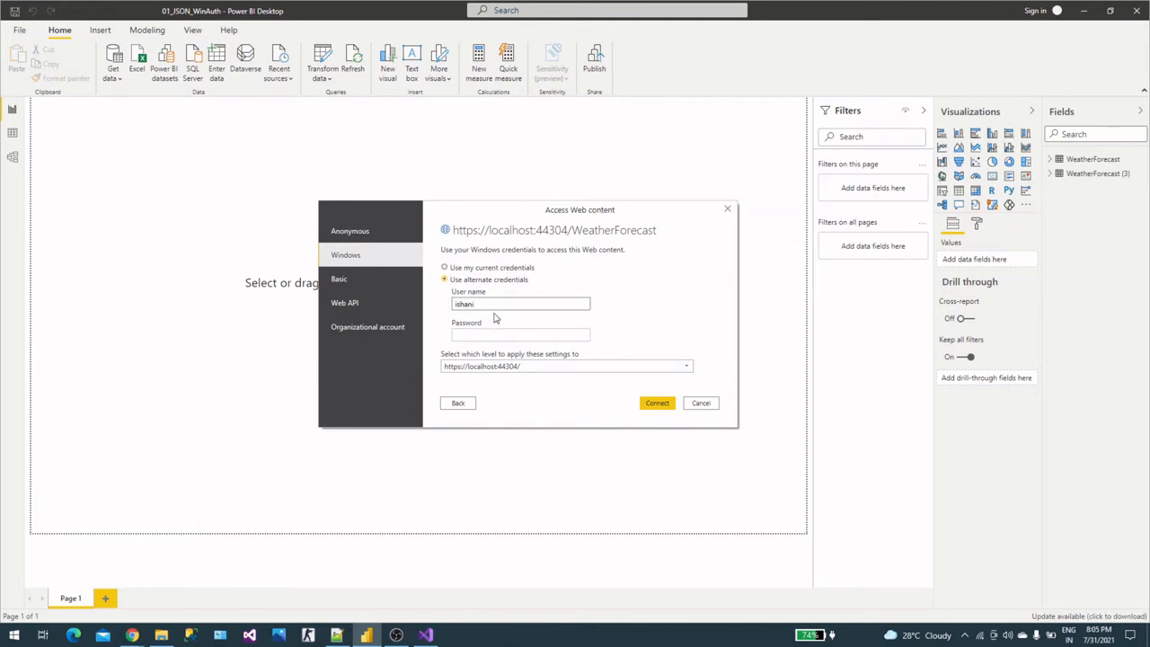
type("••")
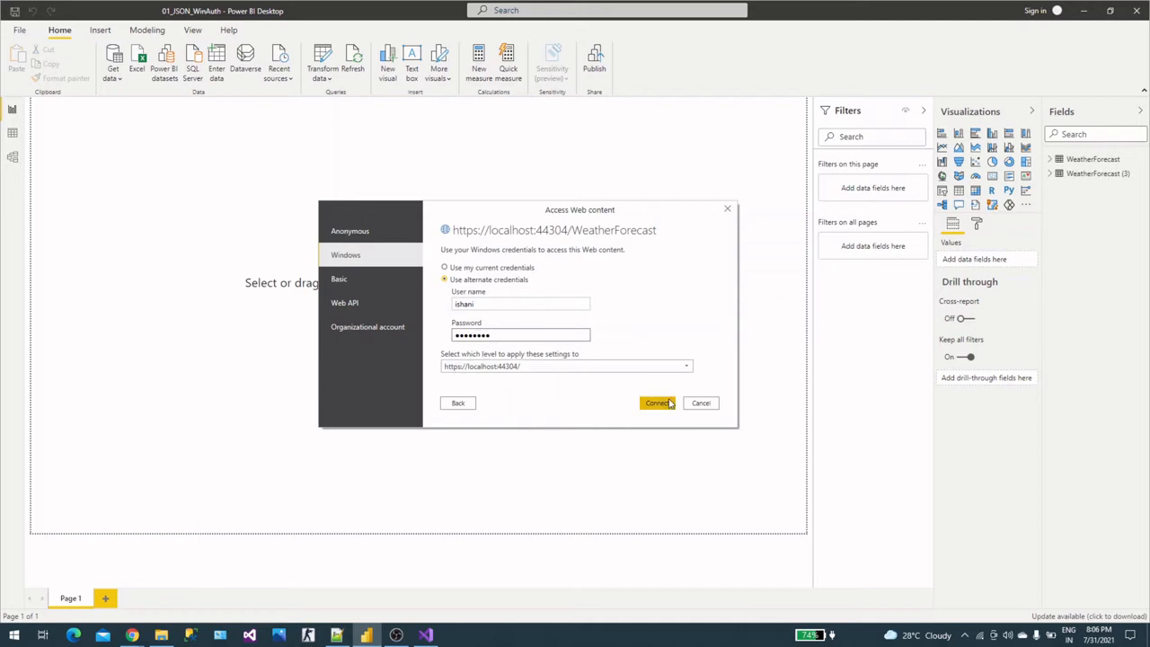
left_click(658, 402)
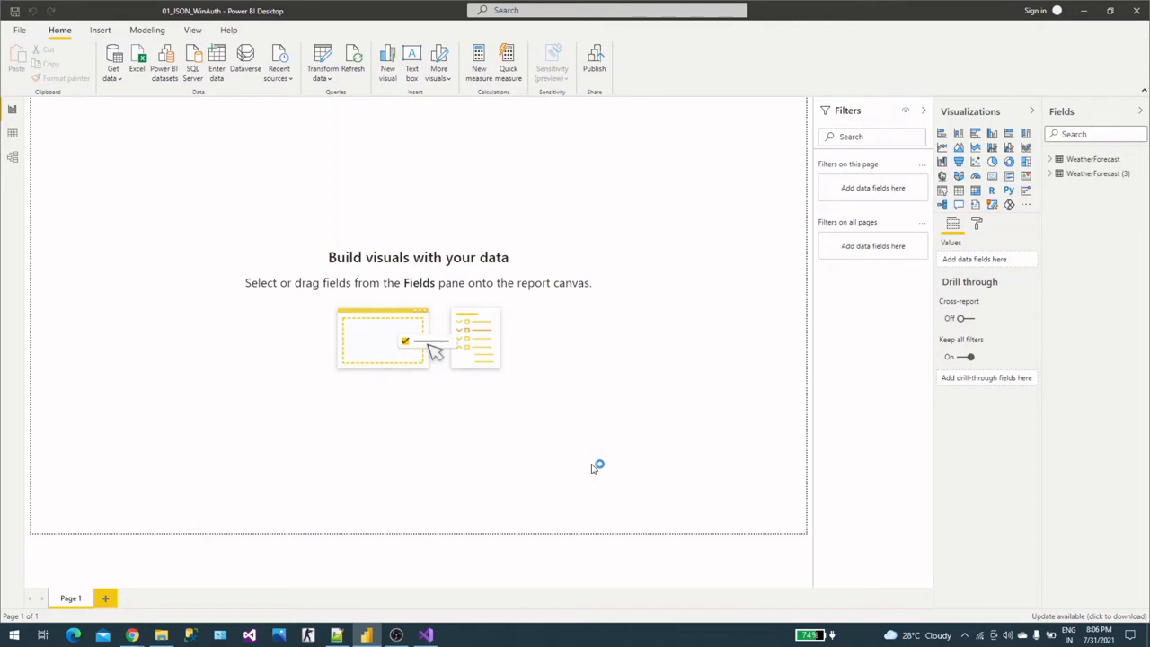
mouse_move(88, 514)
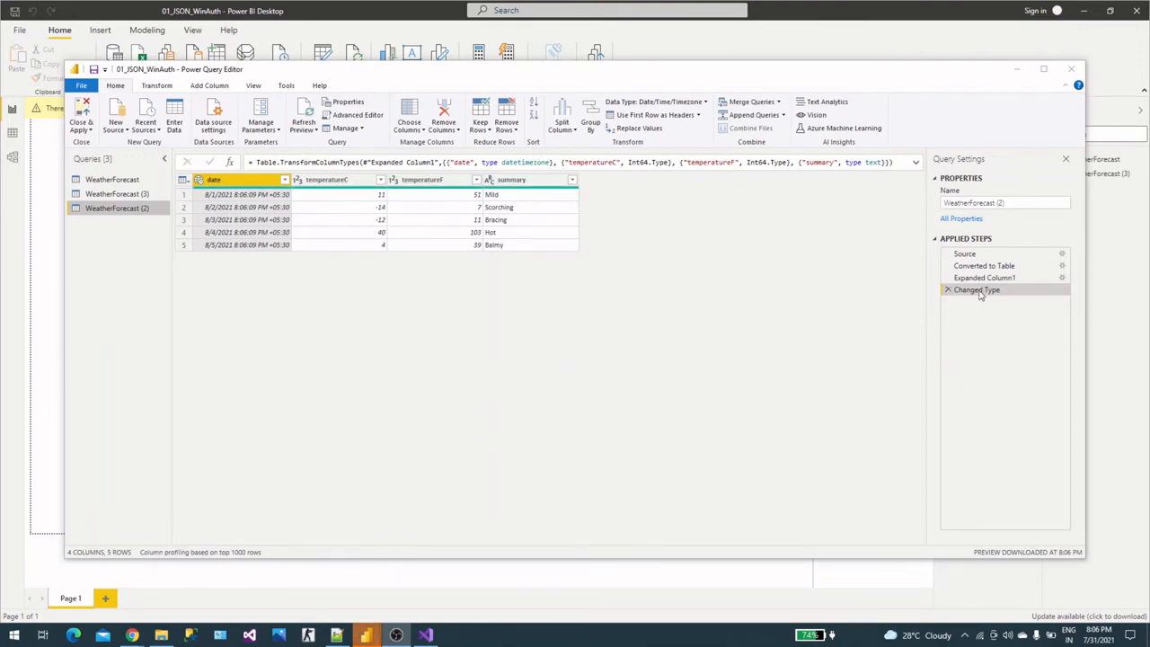
- Inspect the Source step output and reopen its JSON settings showing the localhost:44304 WeatherForecast URL
left_click(963, 253)
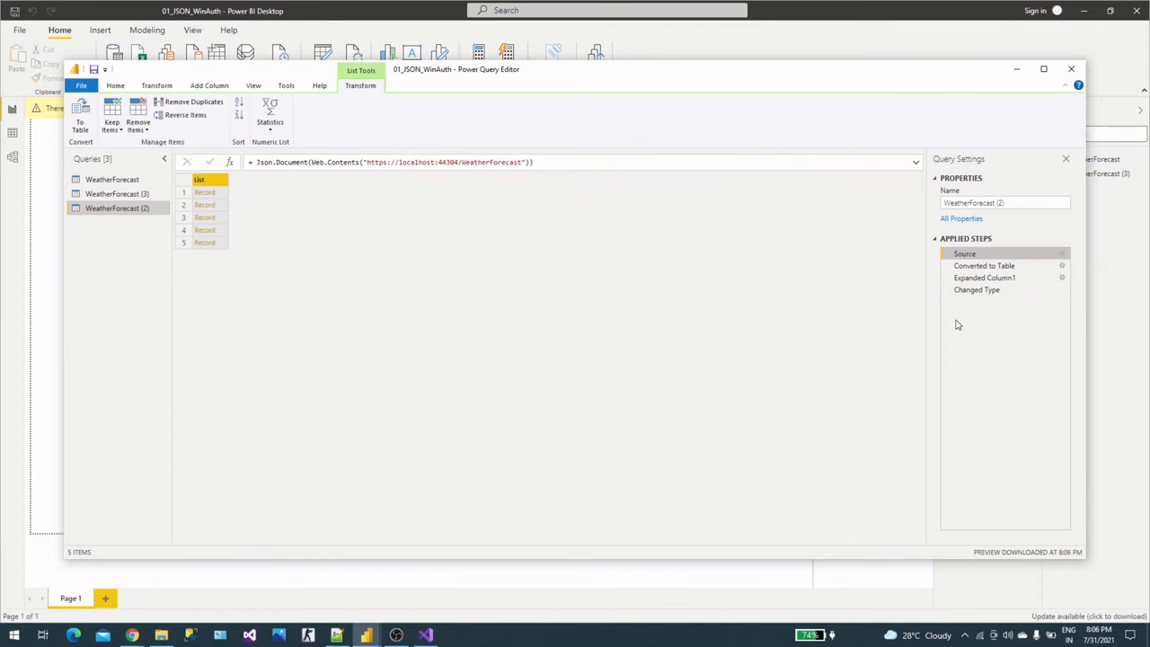
mouse_move(324, 194)
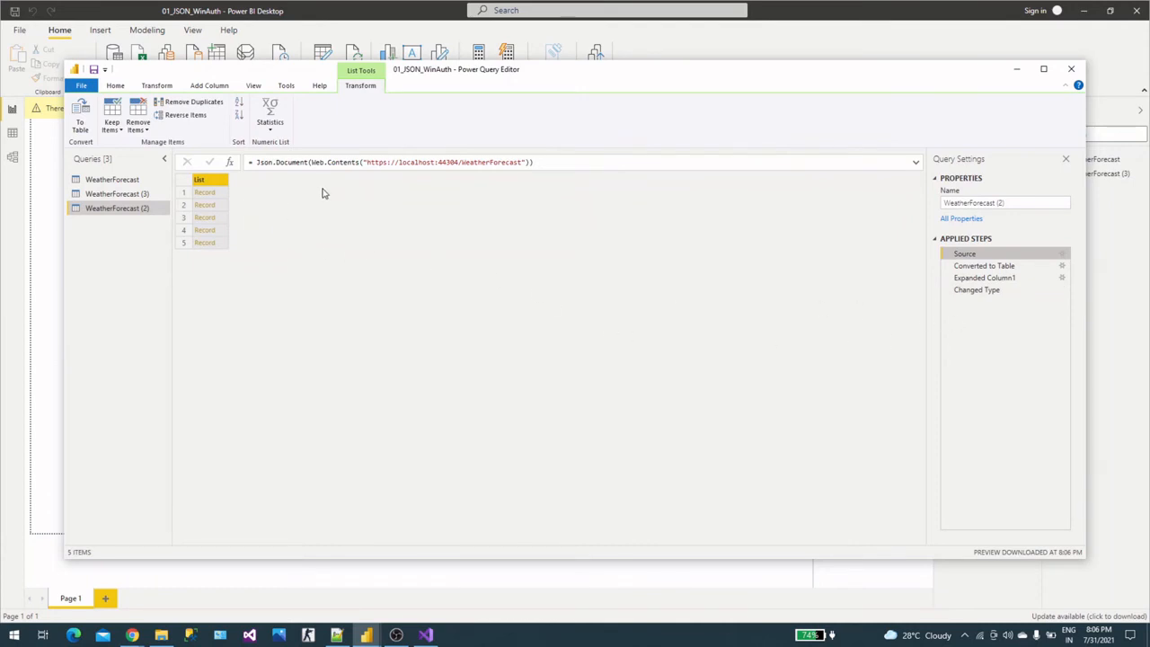
mouse_move(348, 180)
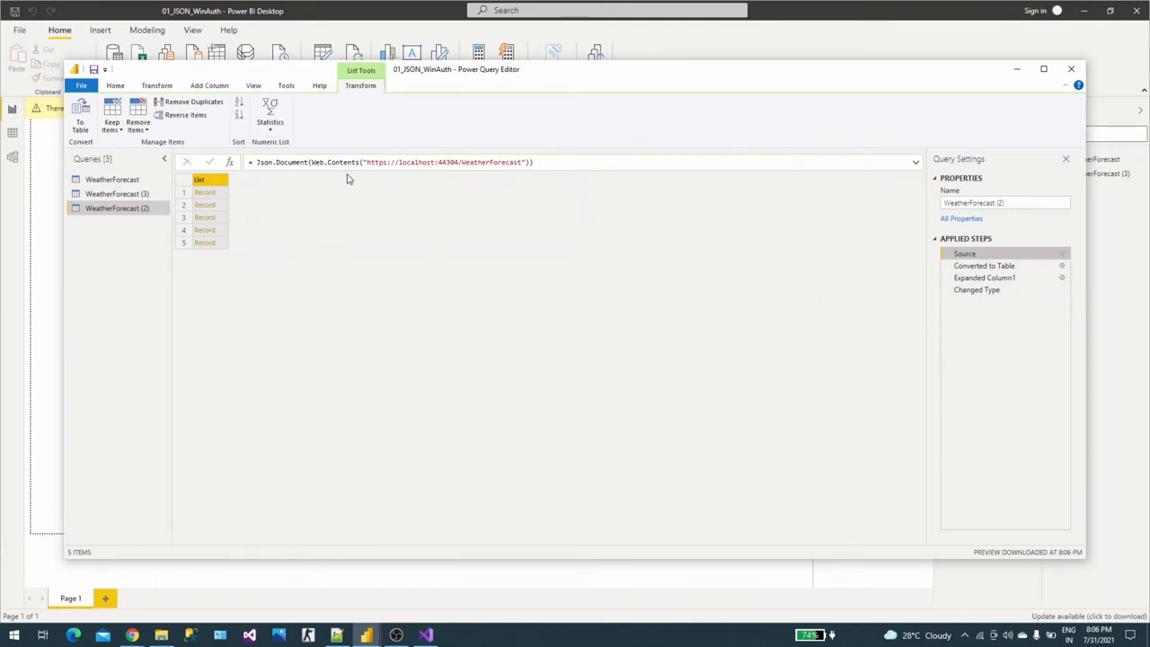
mouse_move(905, 226)
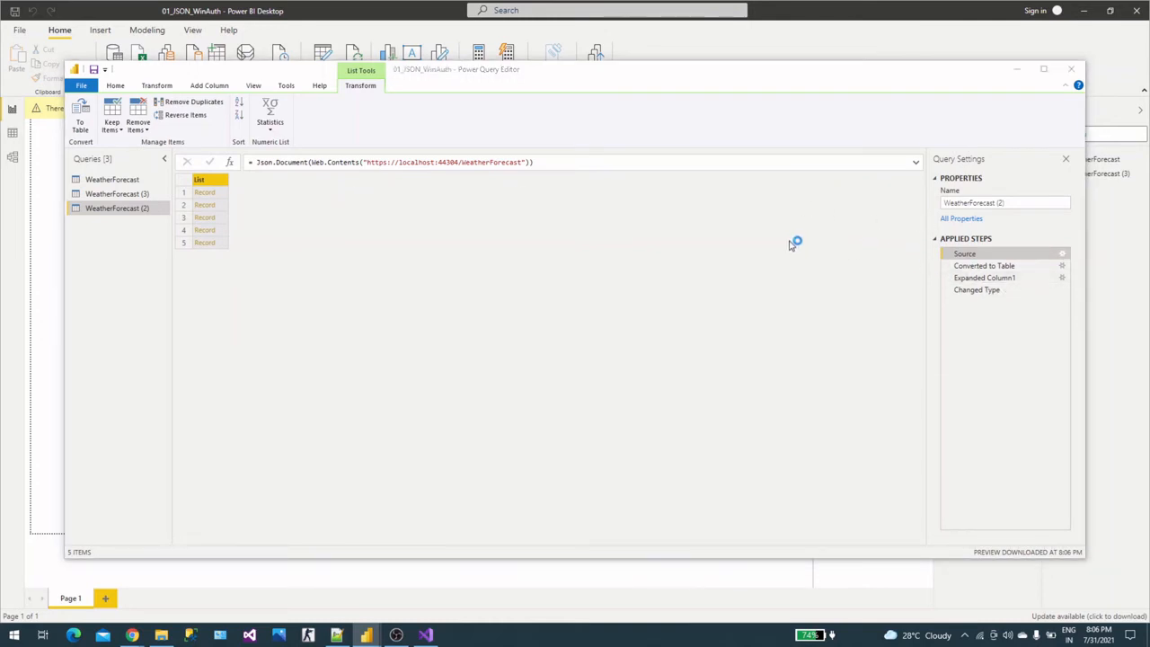
mouse_move(751, 237)
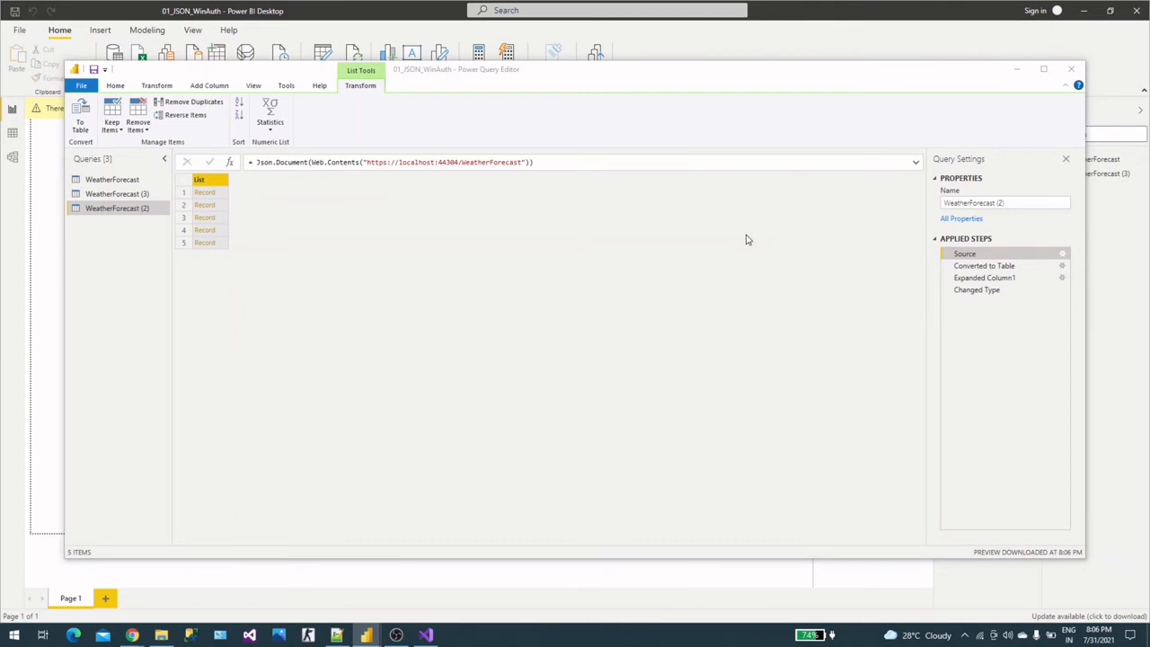
left_click(1062, 253)
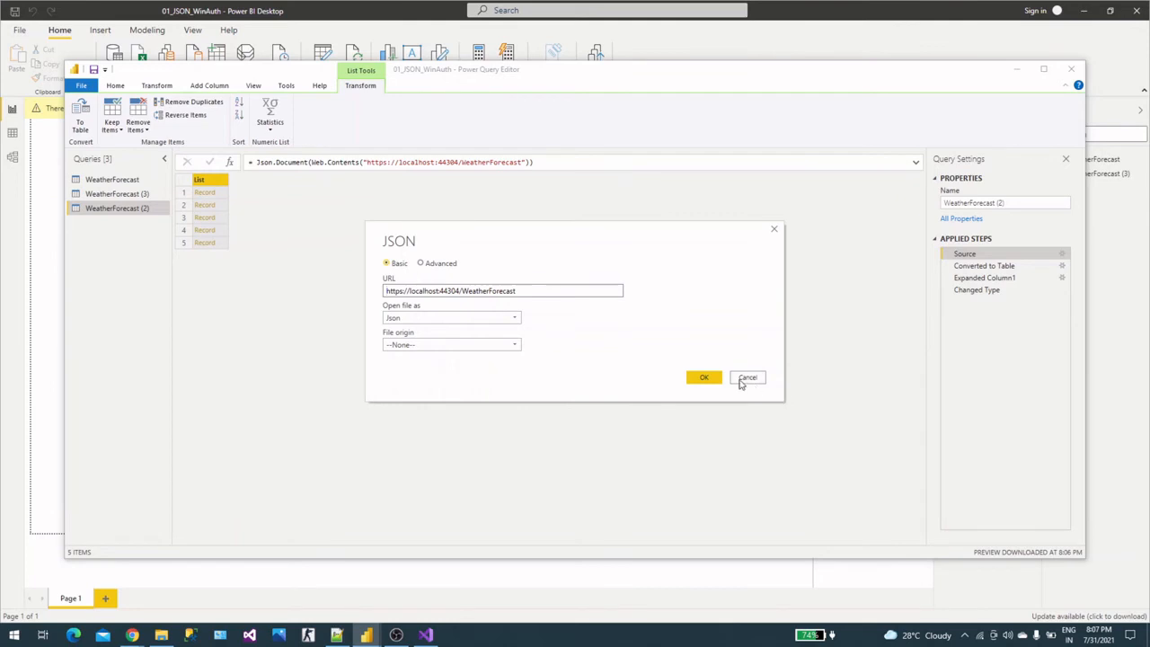
- Cancel the JSON settings, review the WeatherForecast (2) M code in Advanced Editor and close it unchanged
left_click(748, 377)
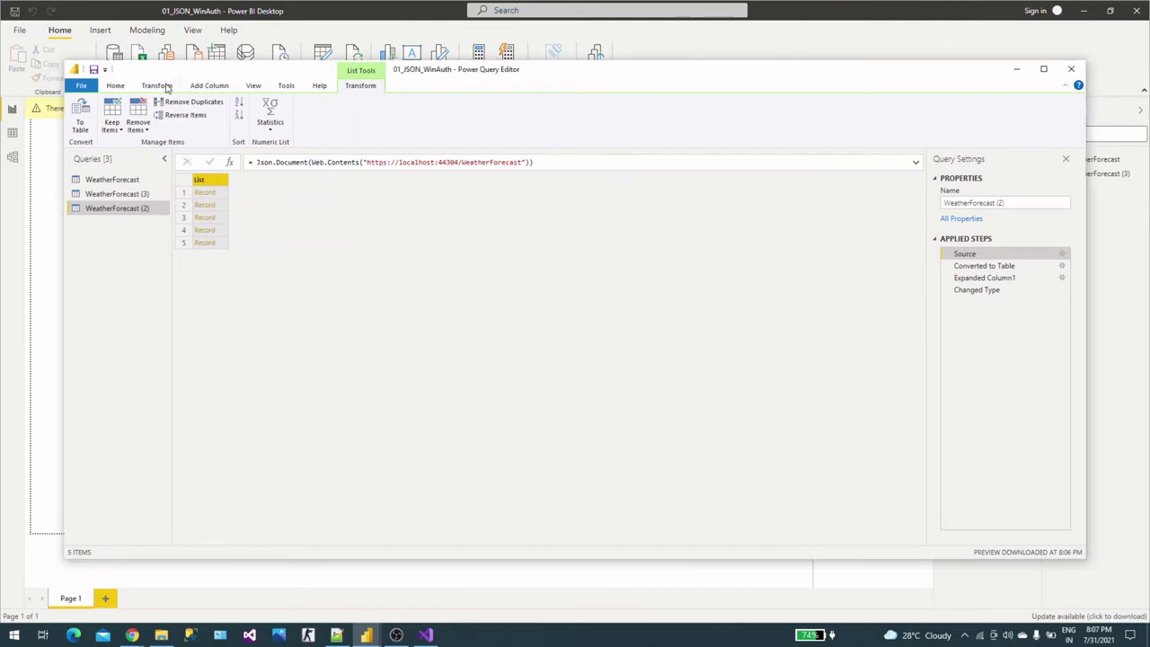
left_click(115, 86)
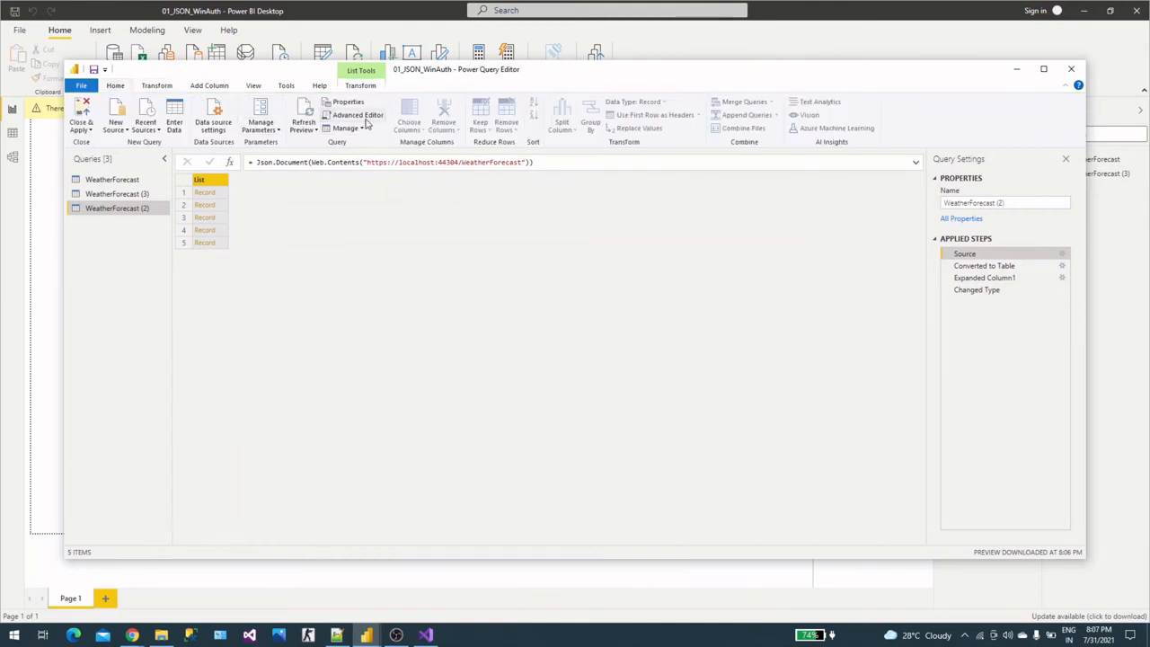
left_click(358, 115)
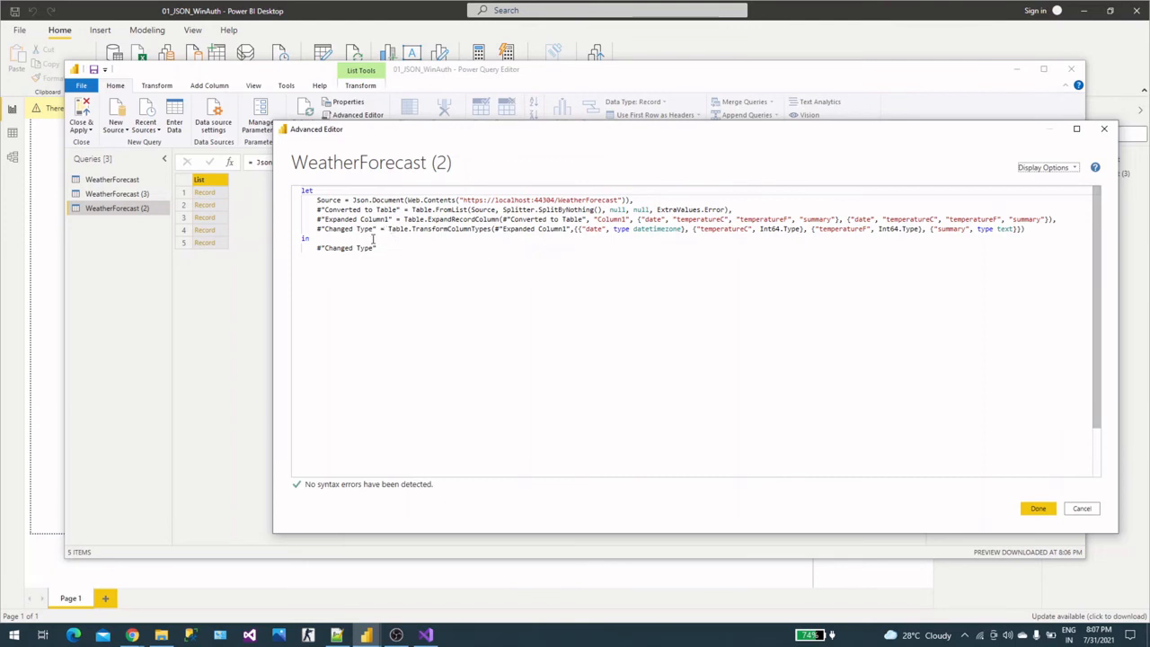
mouse_move(1039, 509)
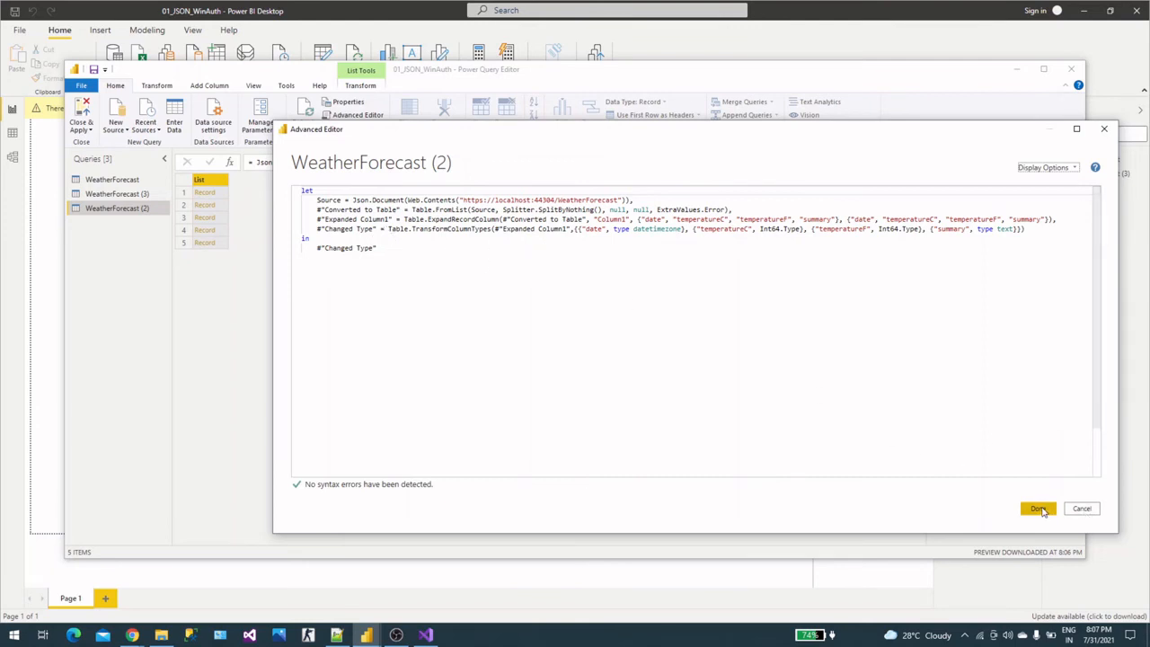
left_click(1039, 509)
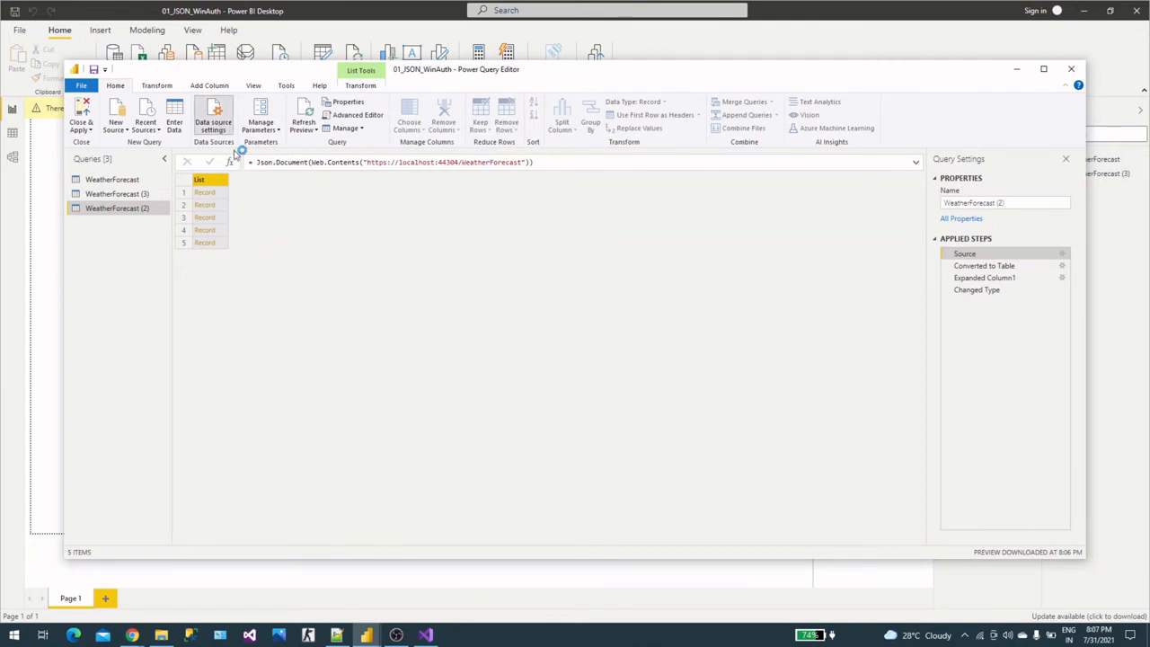
left_click(212, 123)
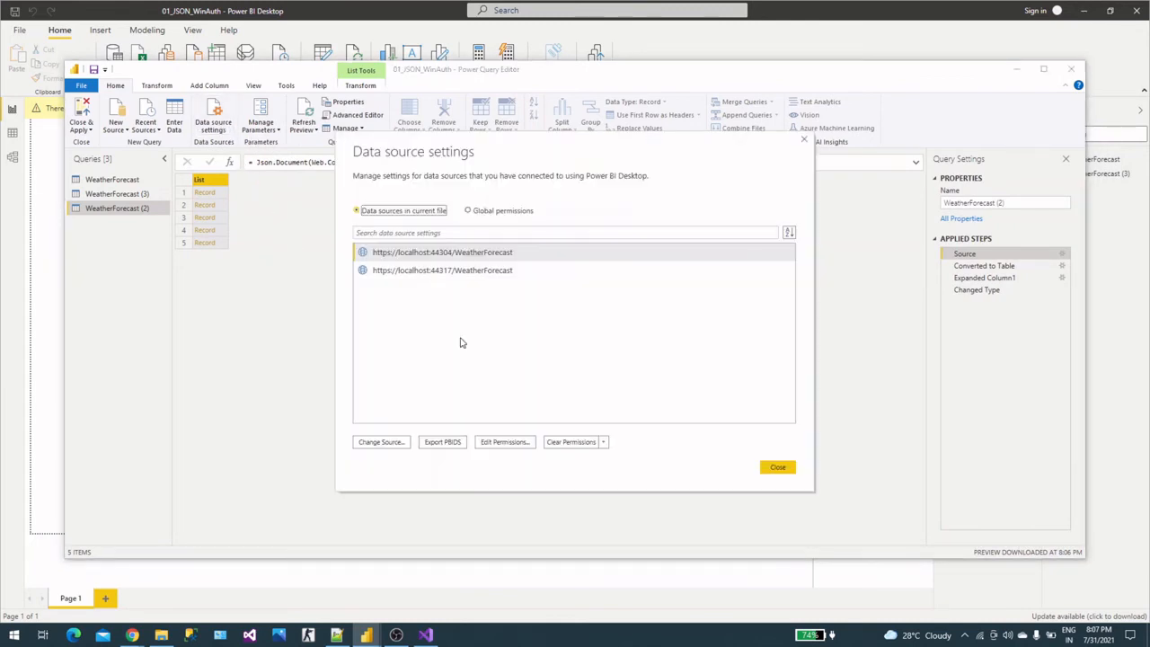
mouse_move(525, 438)
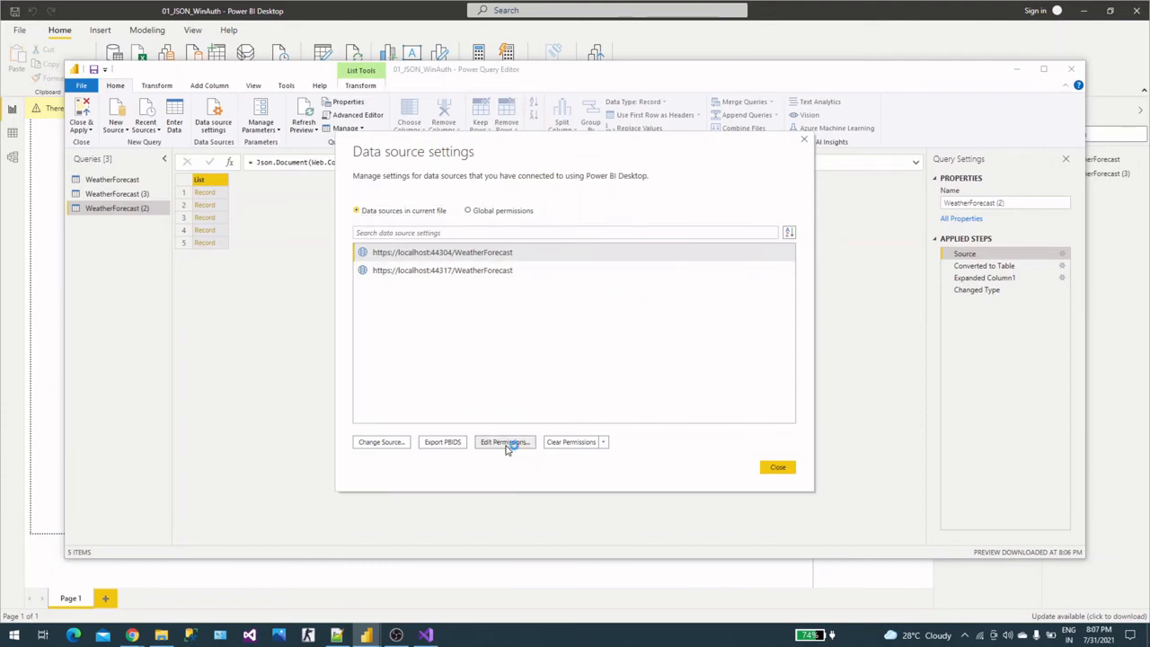
left_click(504, 442)
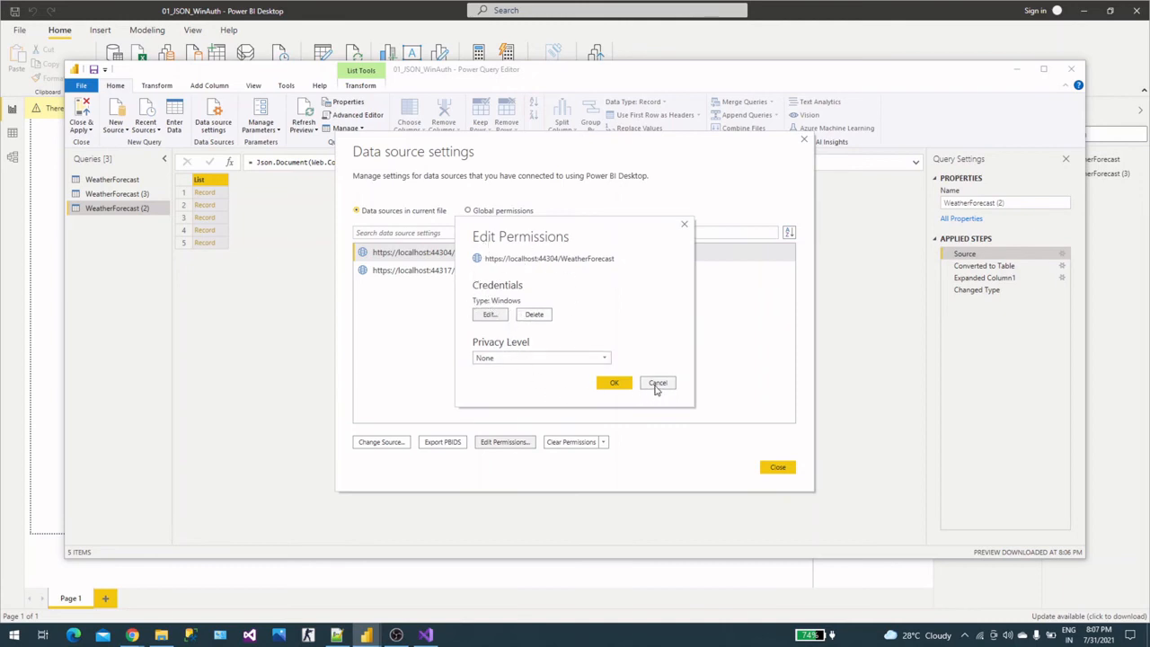
left_click(658, 383)
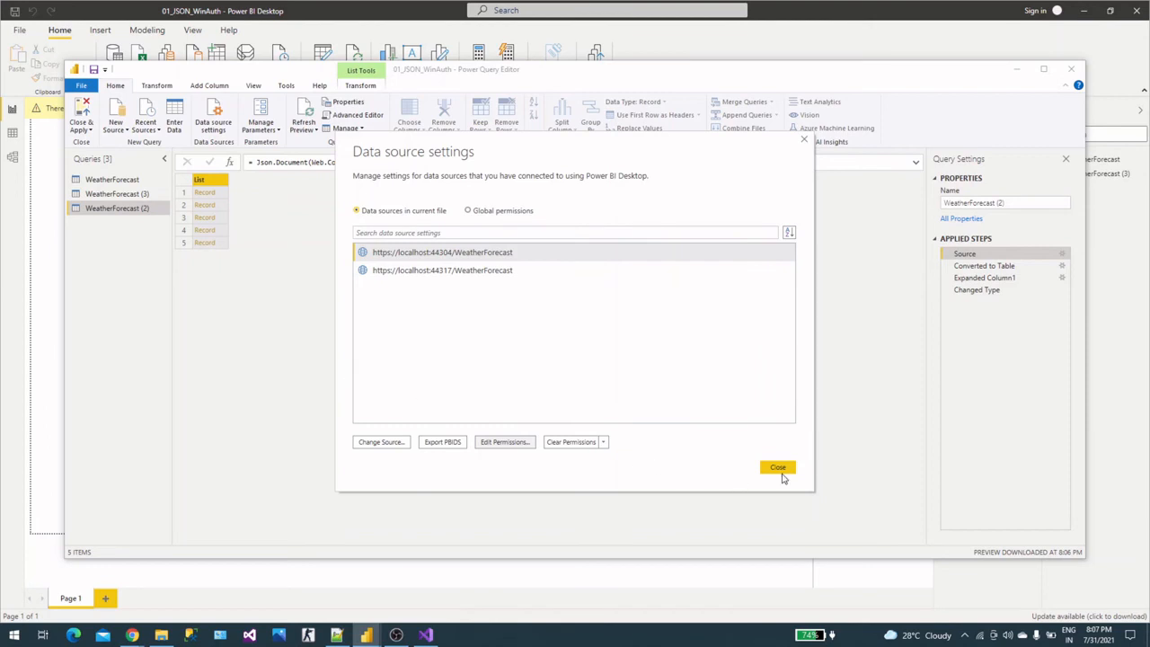
left_click(777, 467)
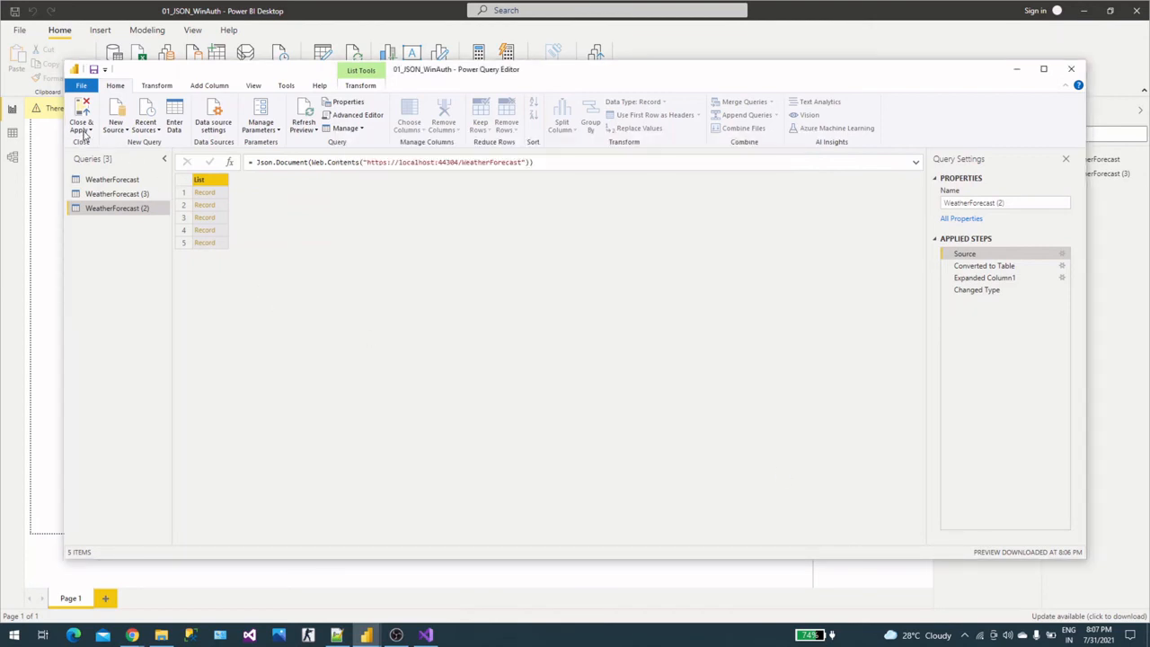
- Close Power Query Editor and return to the report canvas with query changes pending
left_click(81, 116)
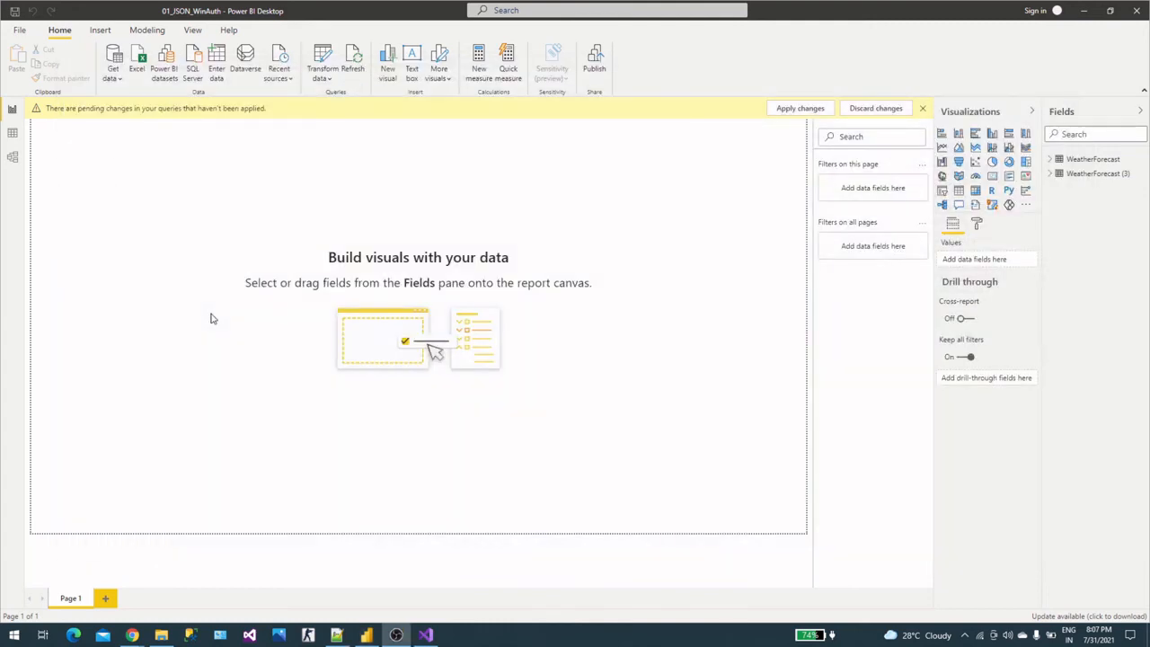
mouse_move(637, 266)
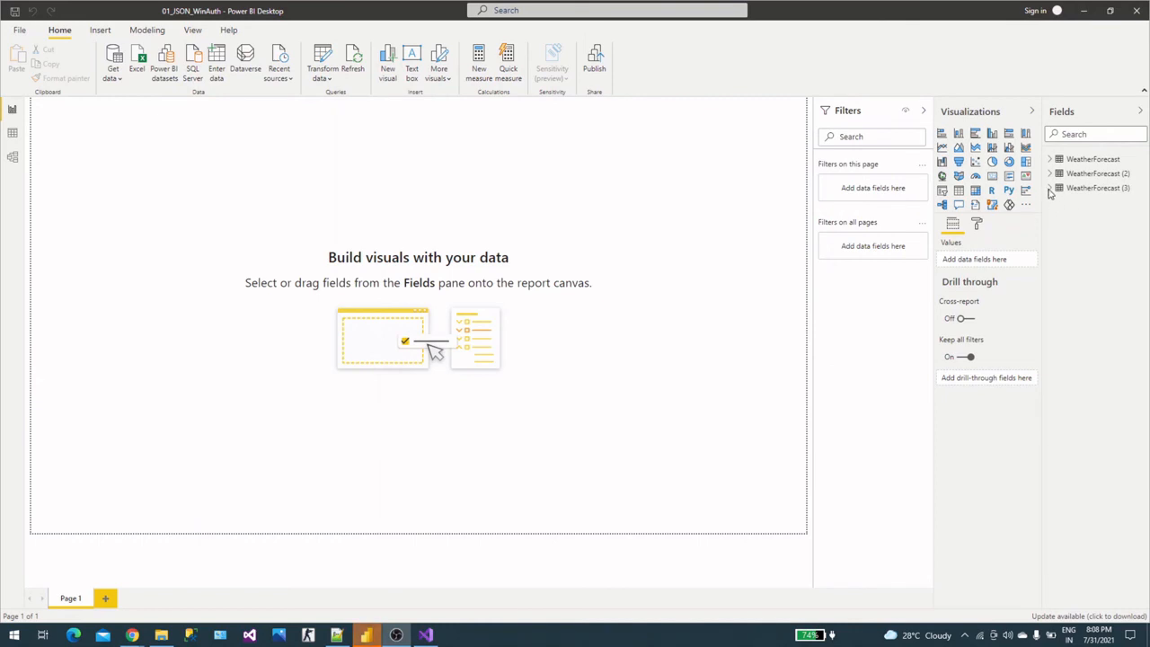
mouse_move(1053, 205)
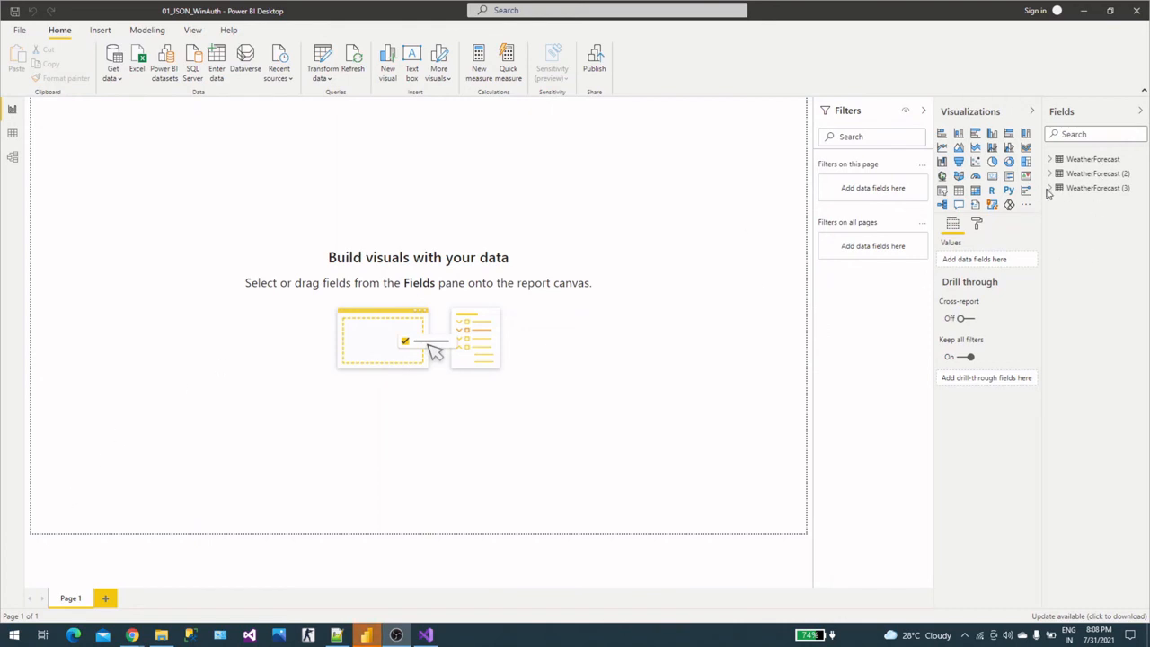
mouse_move(564, 586)
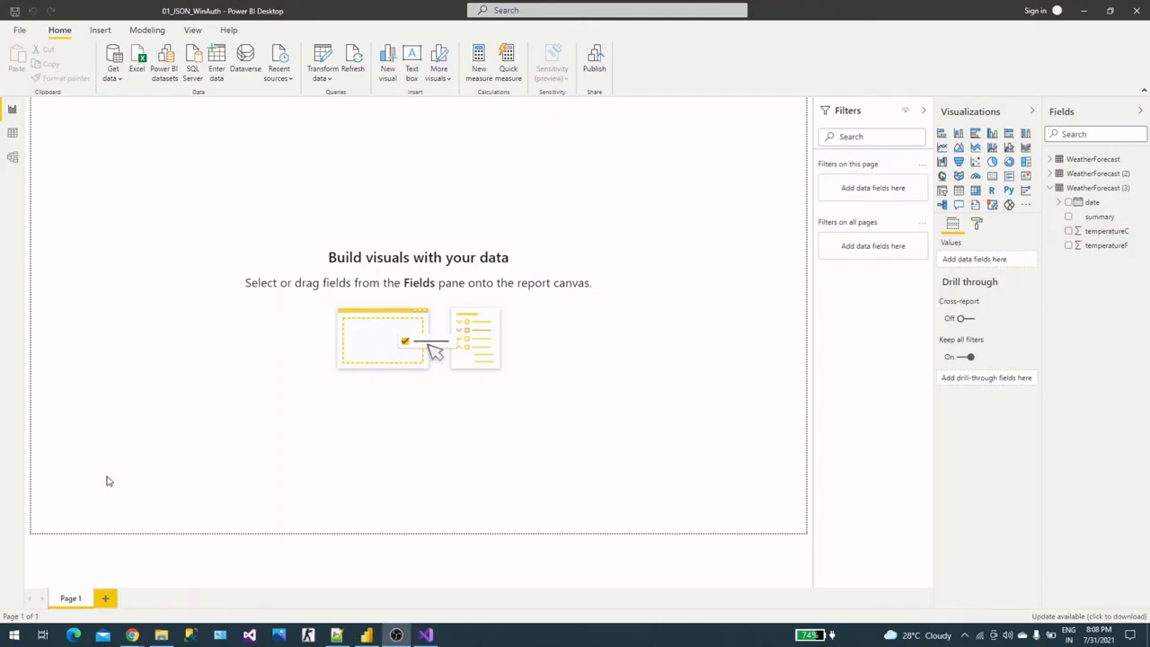
mouse_move(998, 207)
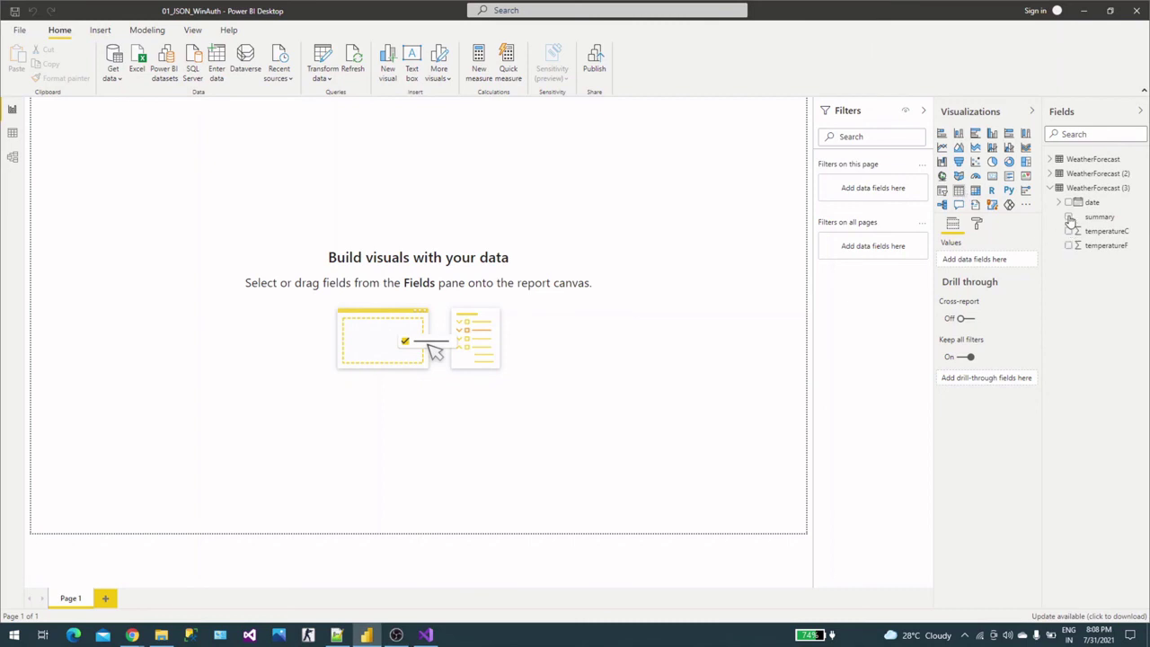
- Add summary and temperatureC from WeatherForecast (3) to a new table visual
left_click(1069, 215)
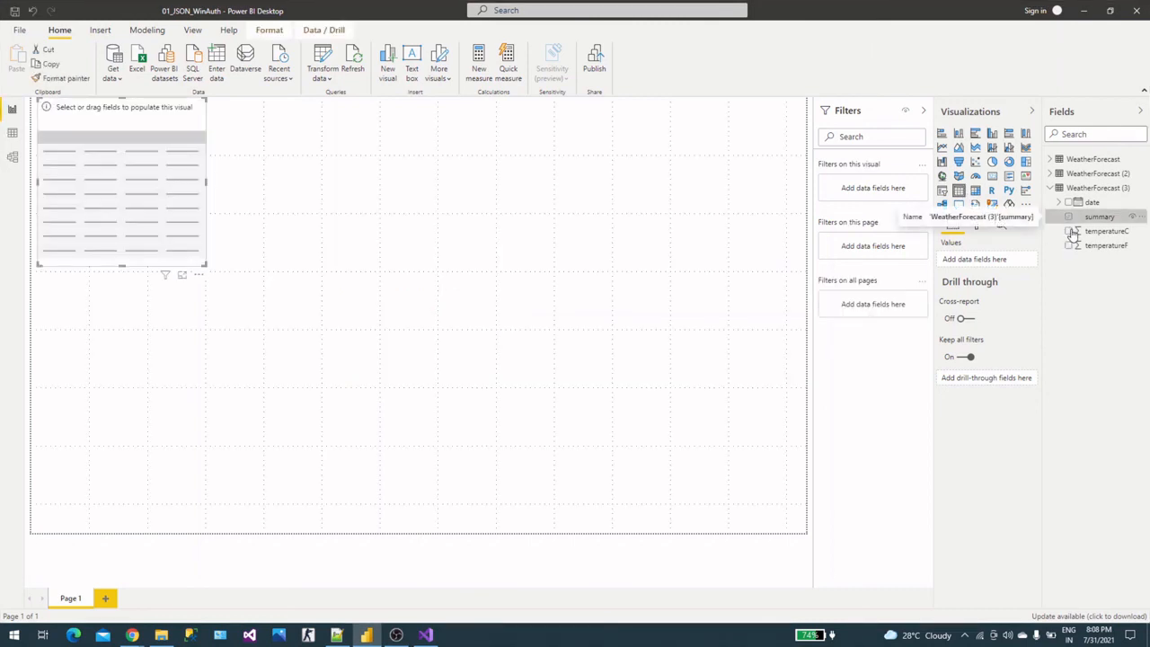
left_click(1067, 215)
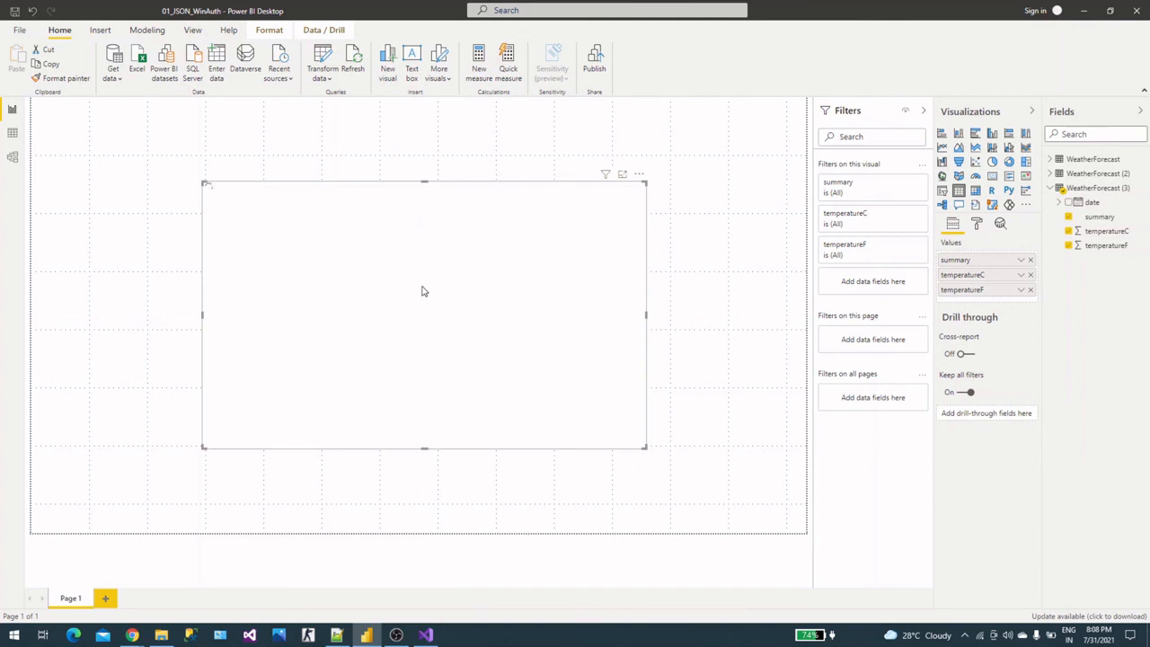
mouse_move(791, 345)
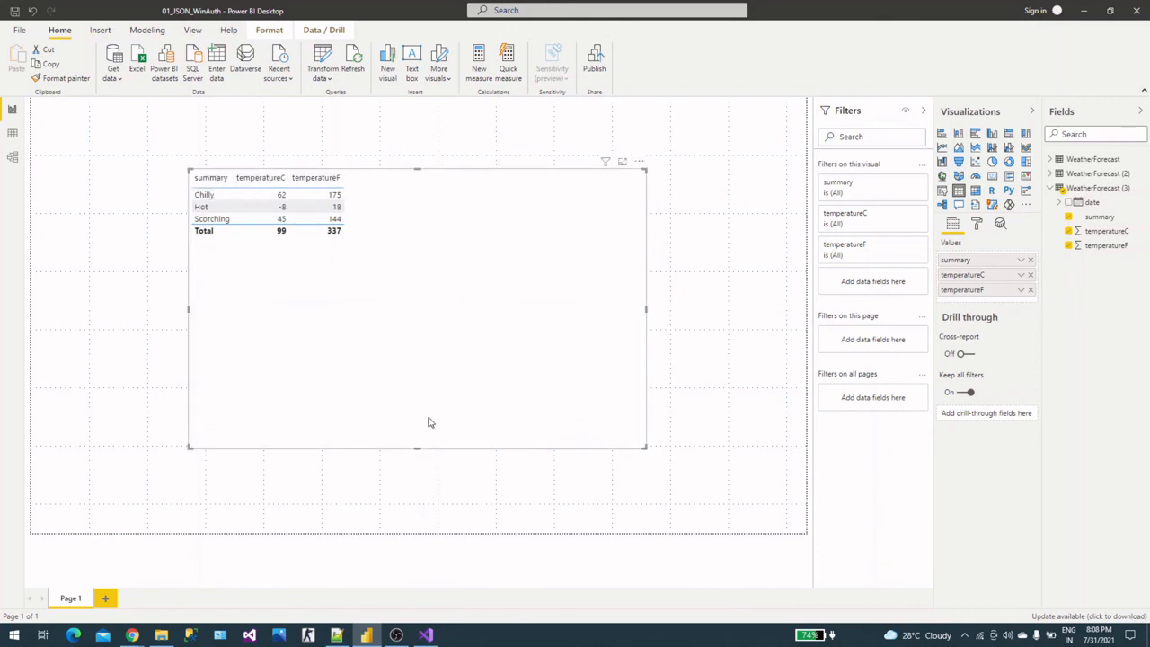
mouse_move(455, 403)
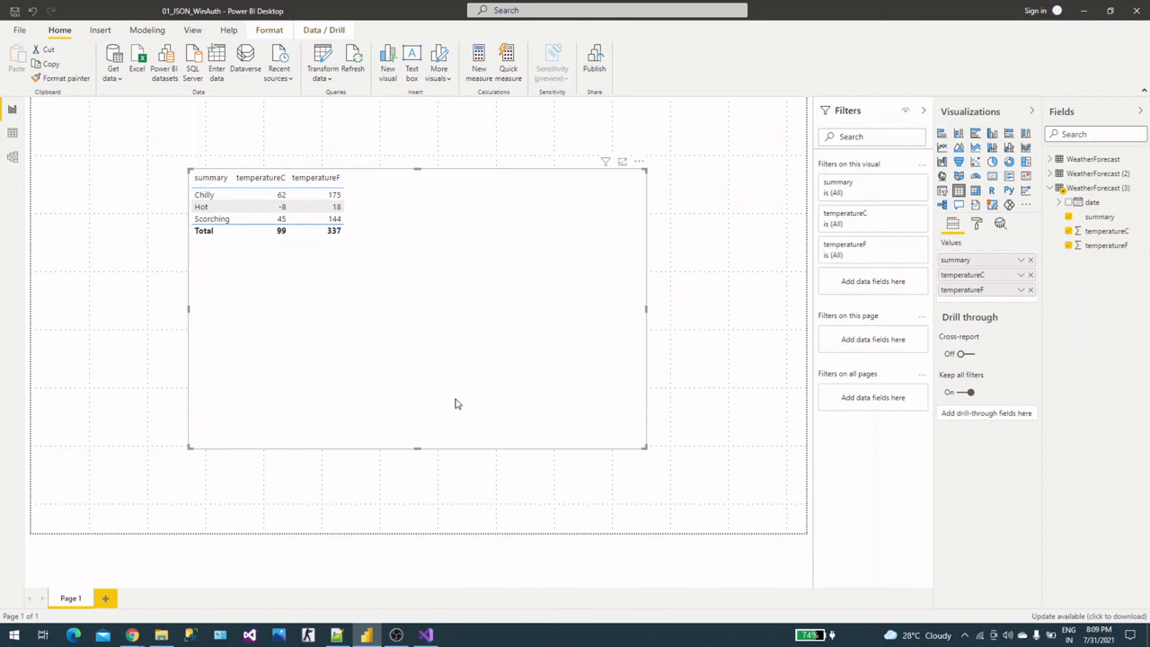
mouse_move(557, 392)
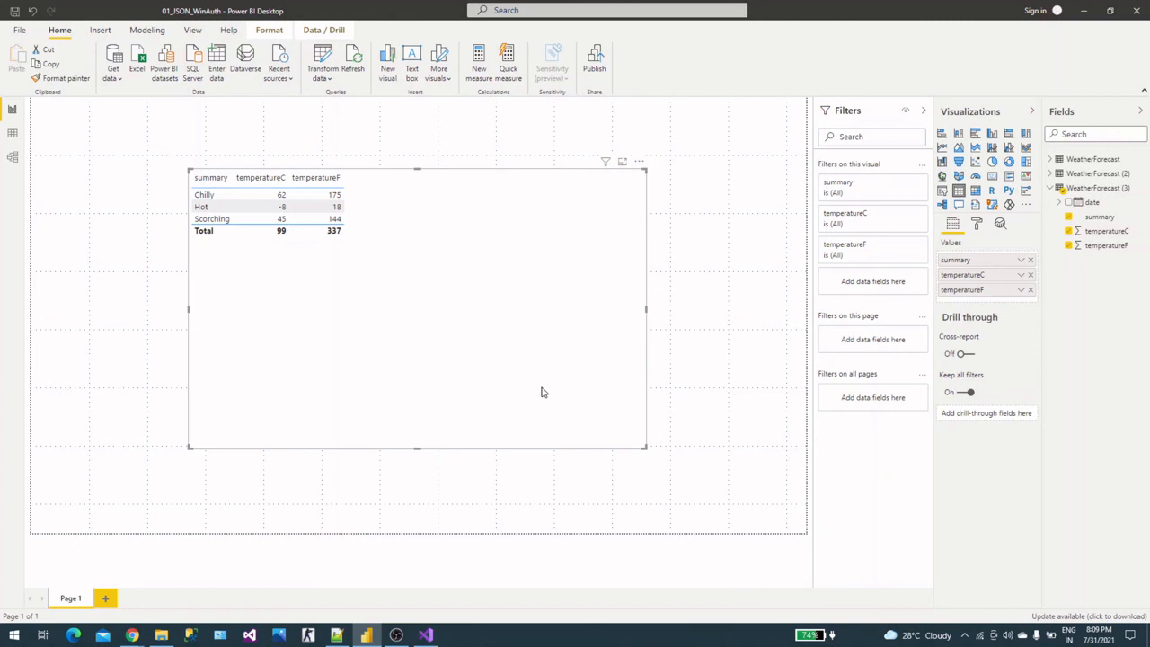
mouse_move(659, 464)
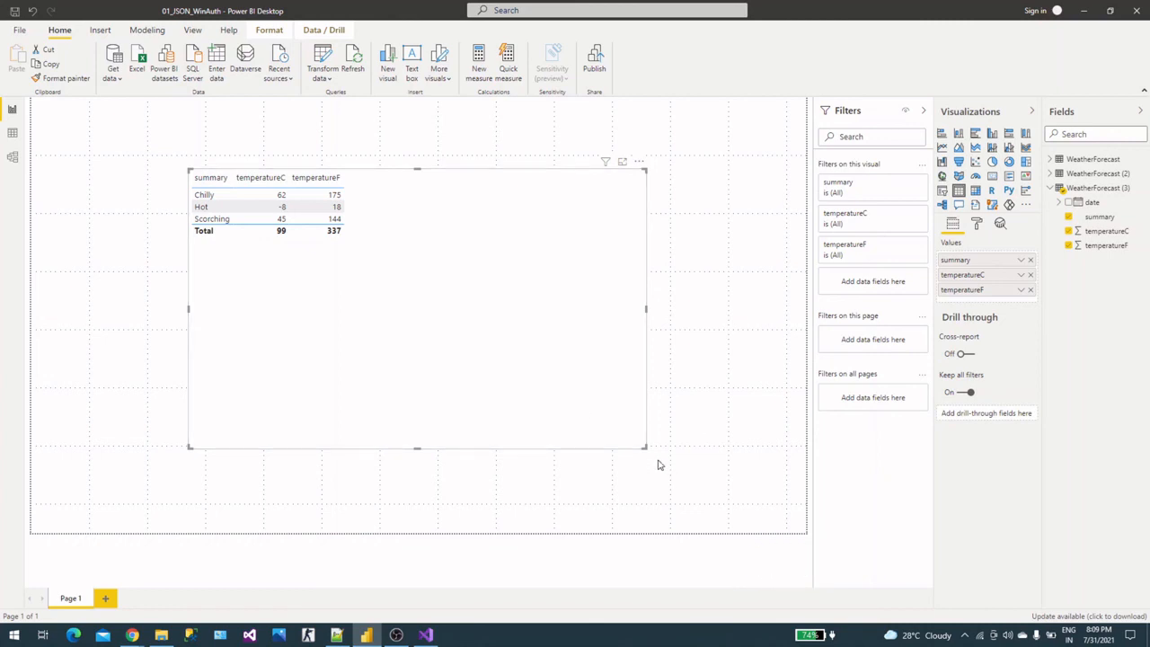